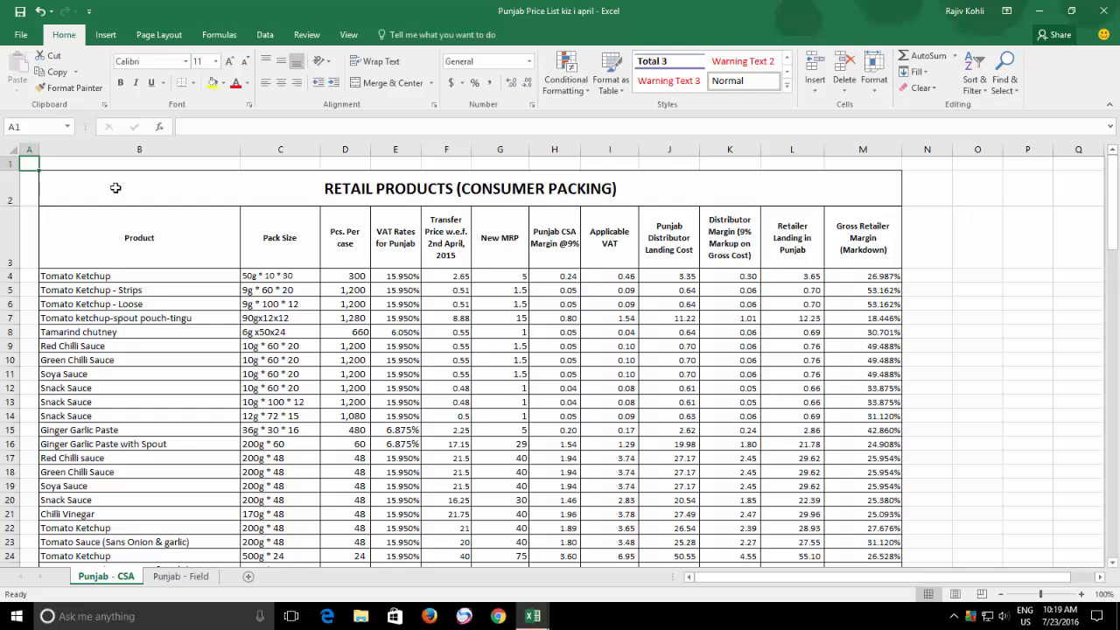
Protect the Punjab - CSA sheet via Home > Format with the default options
left_click(873, 72)
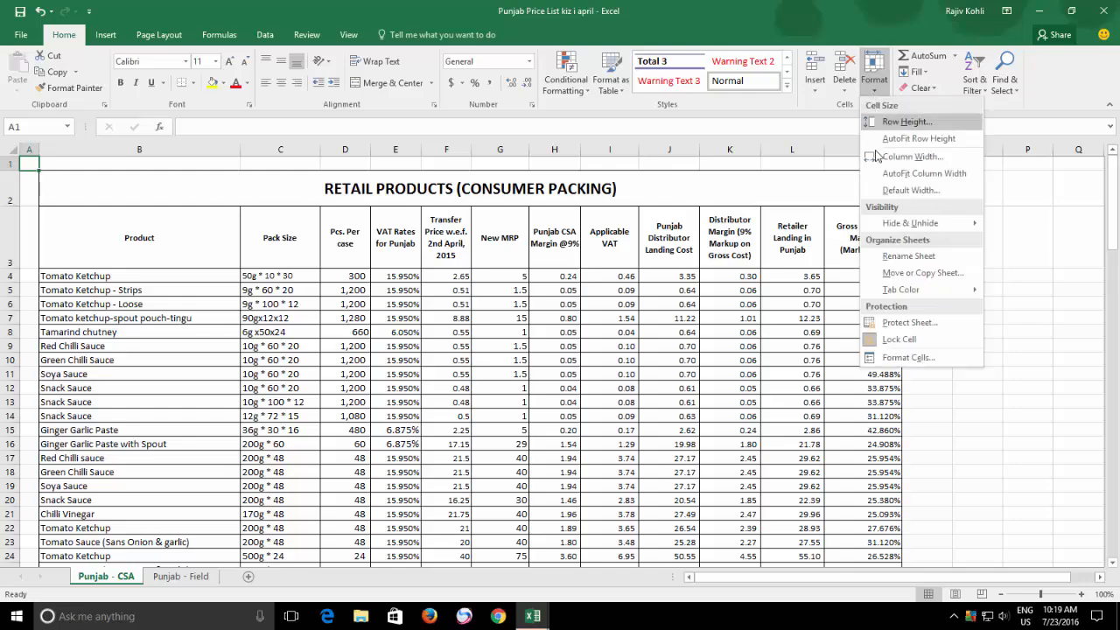
mouse_move(910, 322)
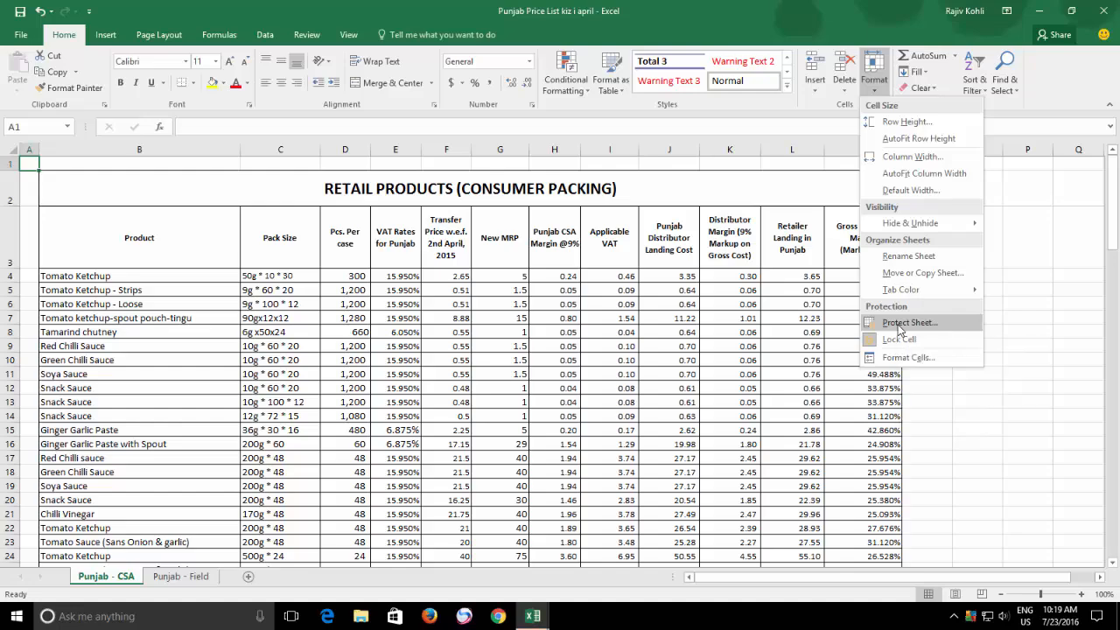
left_click(906, 322)
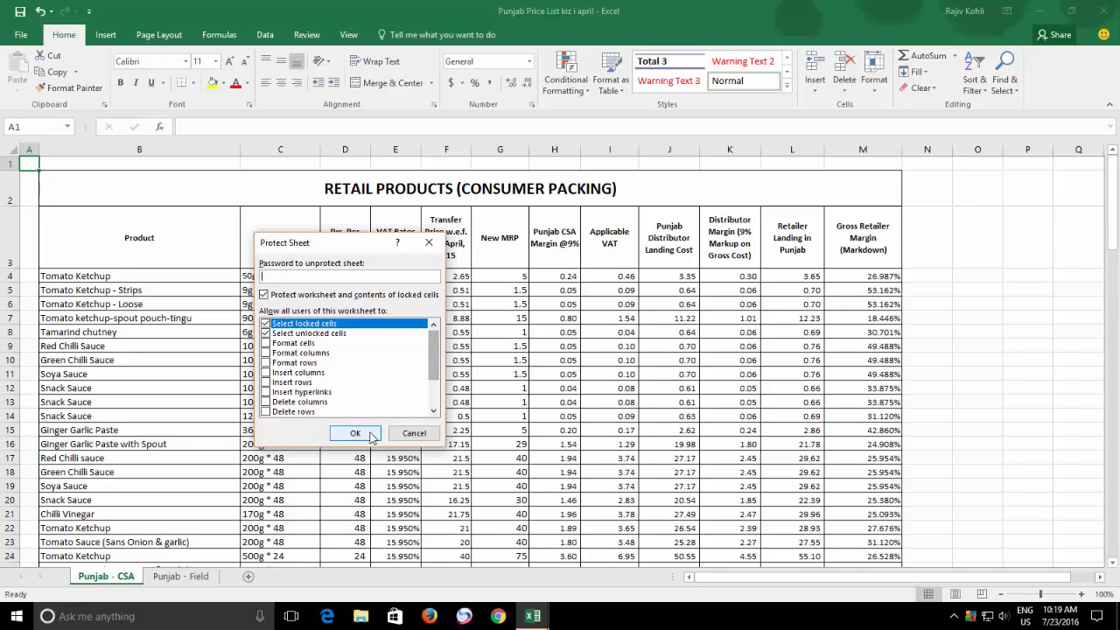
left_click(355, 434)
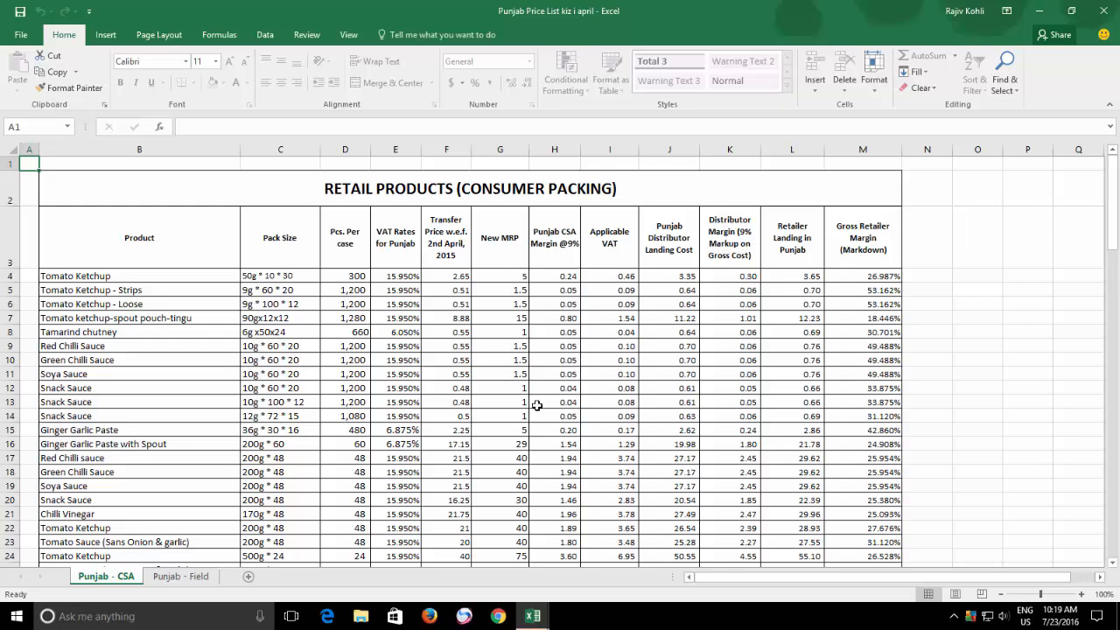
mouse_move(189, 350)
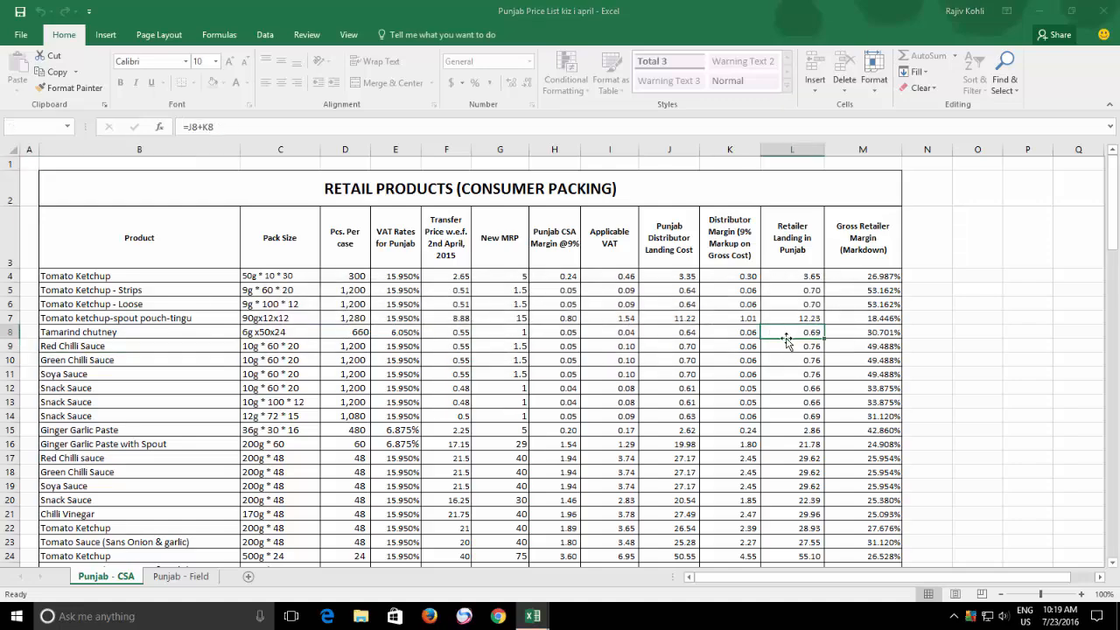
Select the Tamarind chutney Retailer Landing cell L8 and unprotect the sheet
left_click(791, 333)
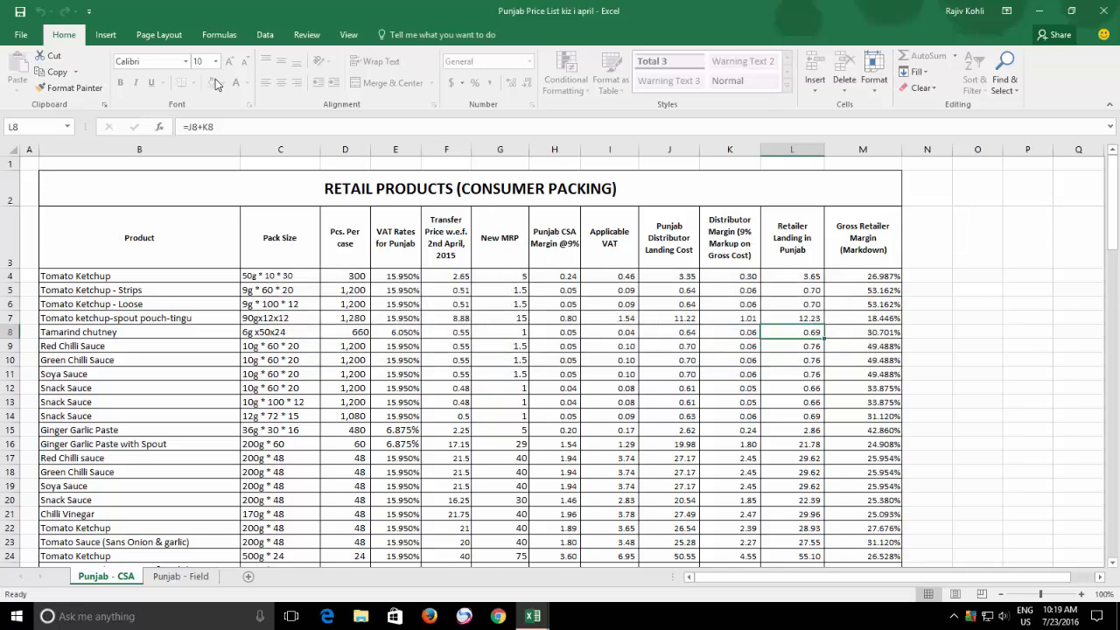
mouse_move(231, 79)
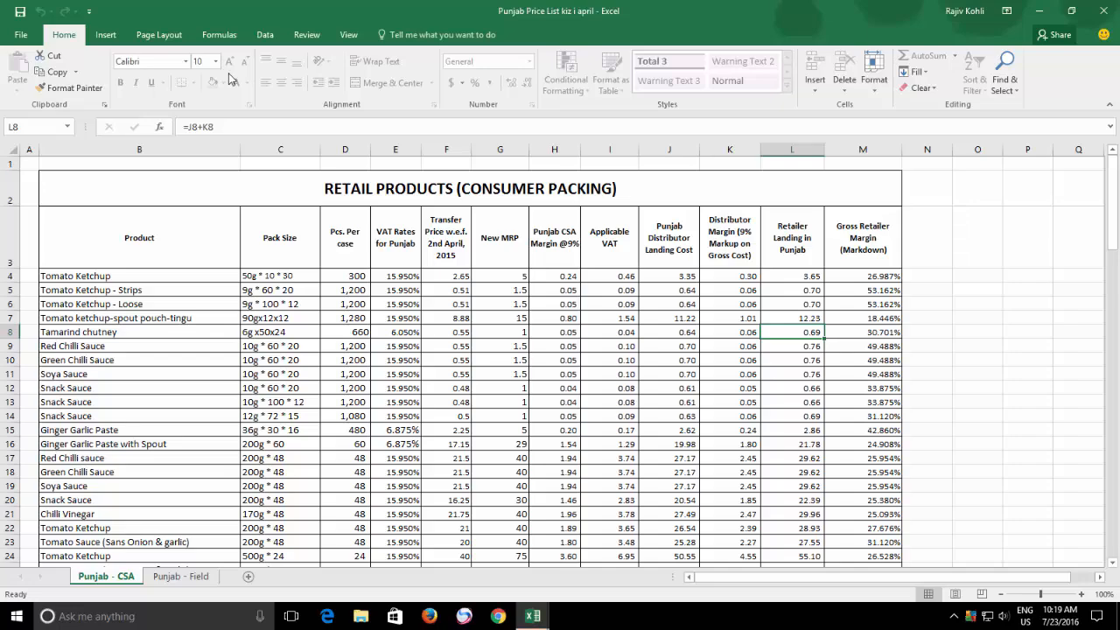
mouse_move(262, 86)
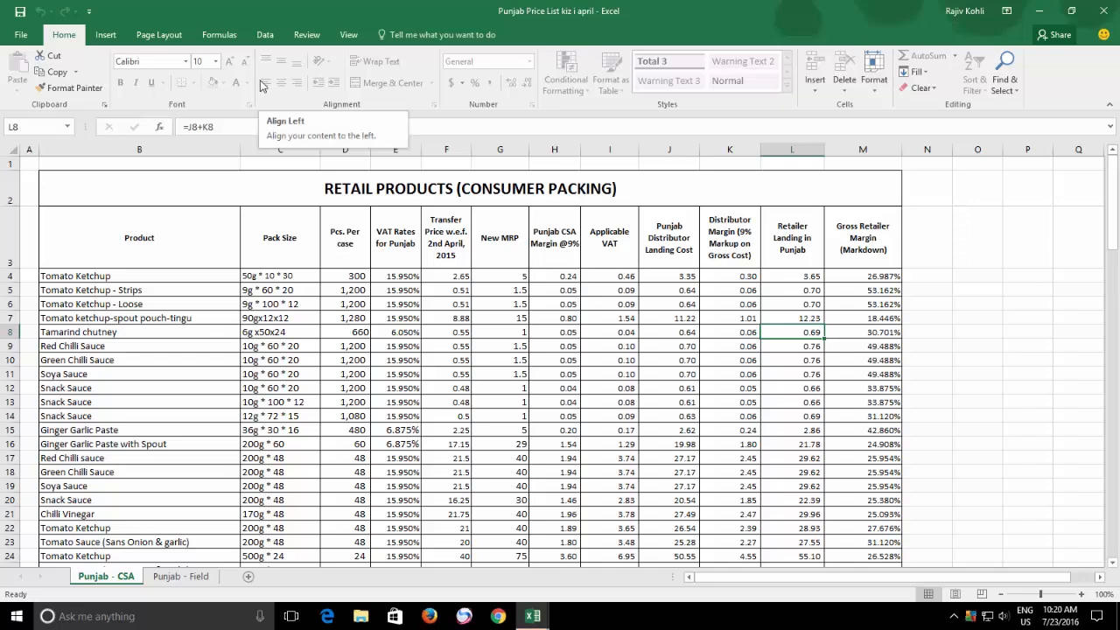
mouse_move(873, 72)
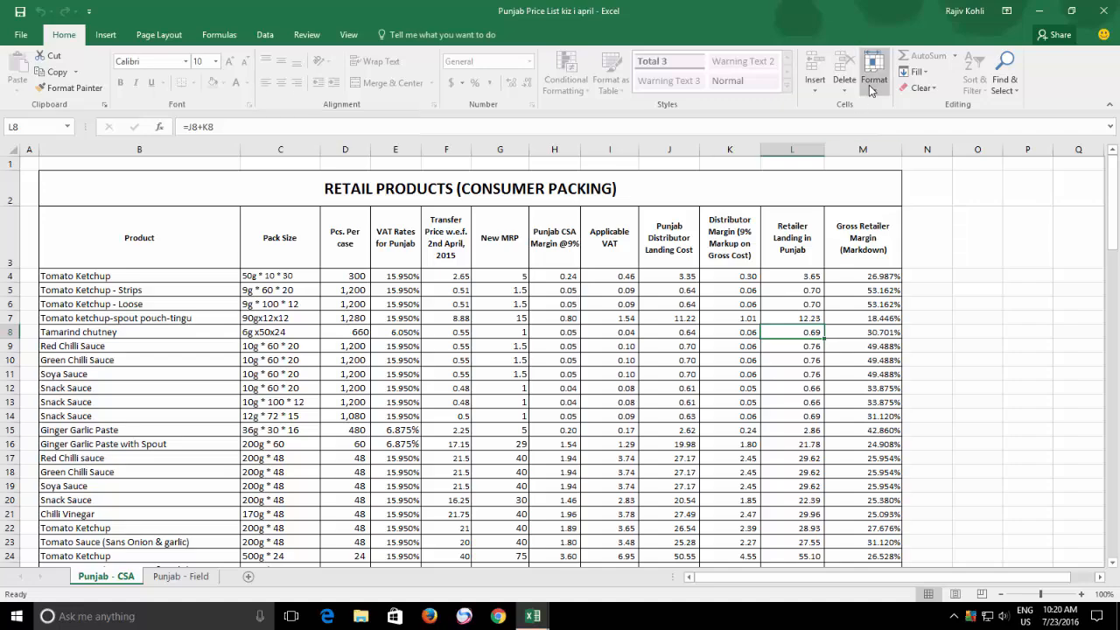
left_click(874, 73)
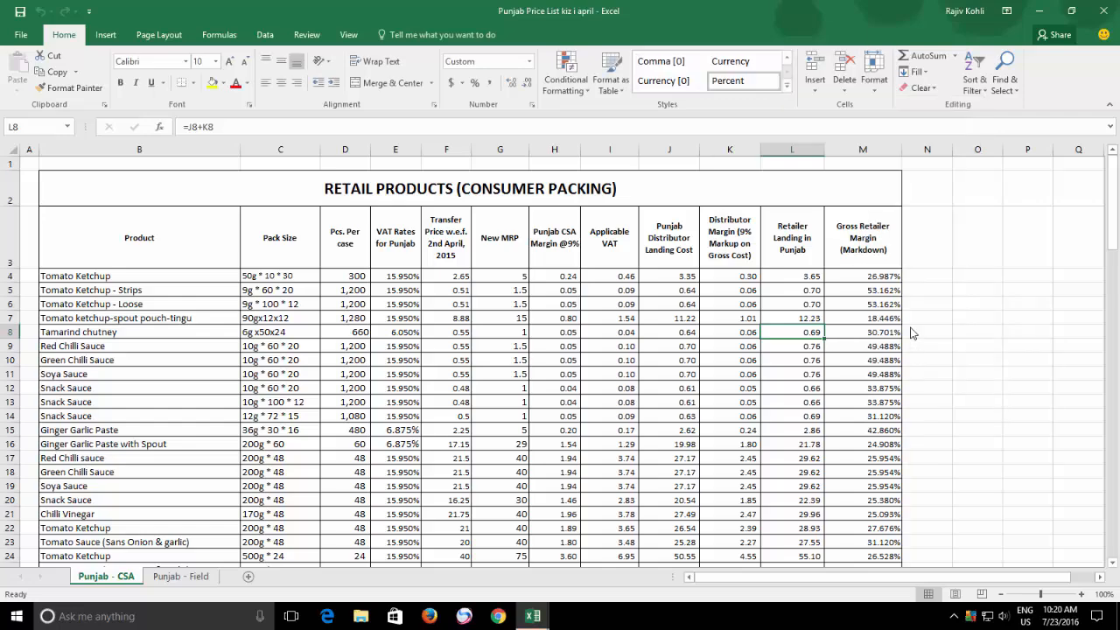
mouse_move(609, 225)
type("1.25")
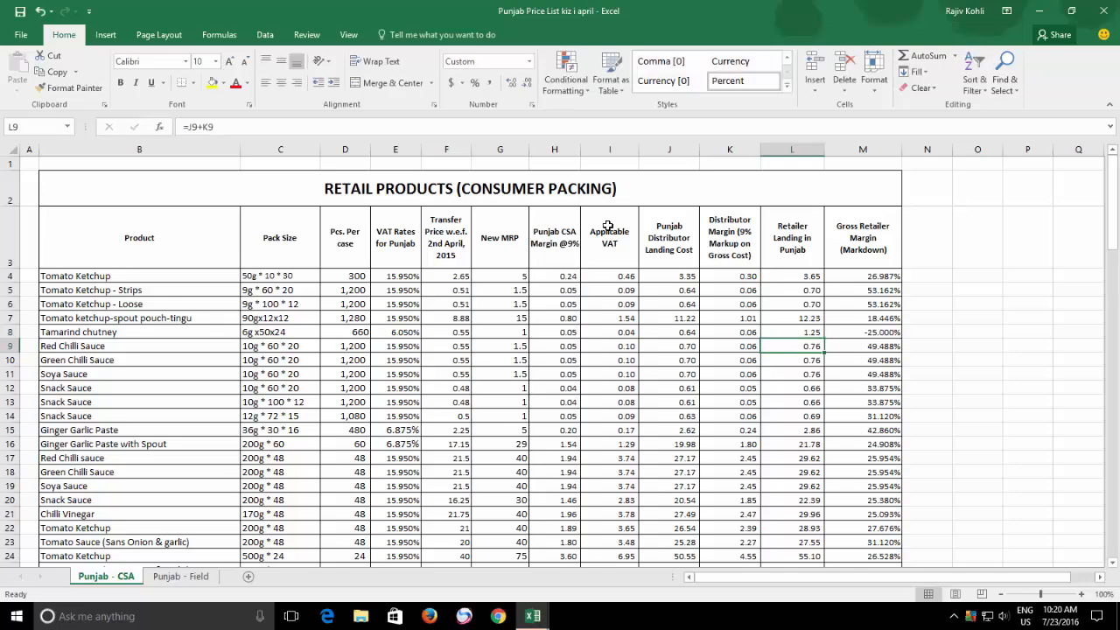
mouse_move(698, 226)
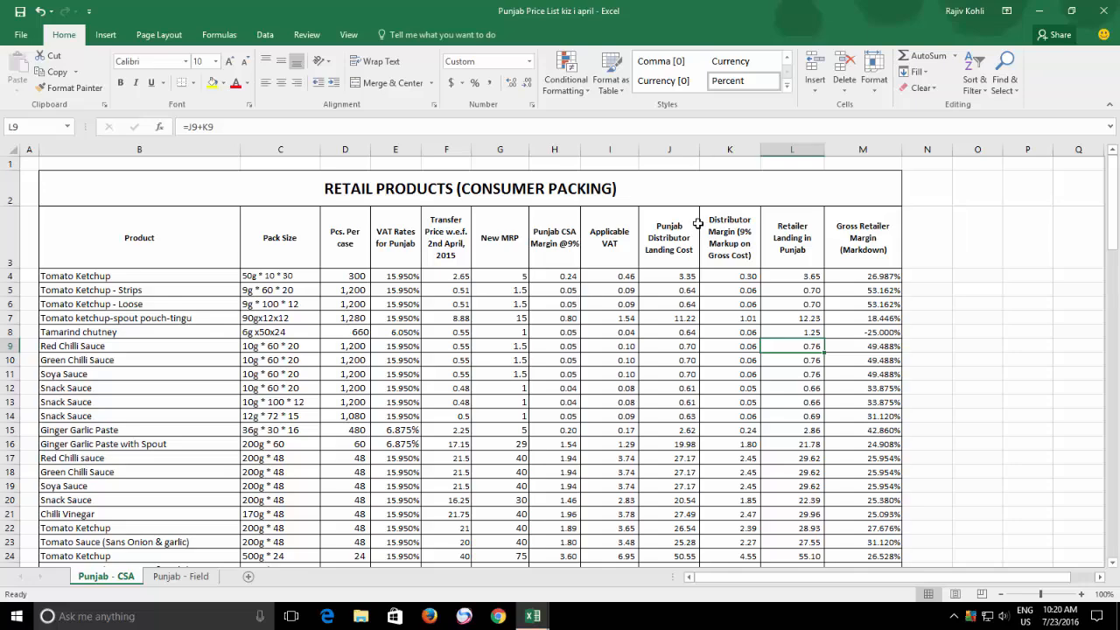
left_click(873, 72)
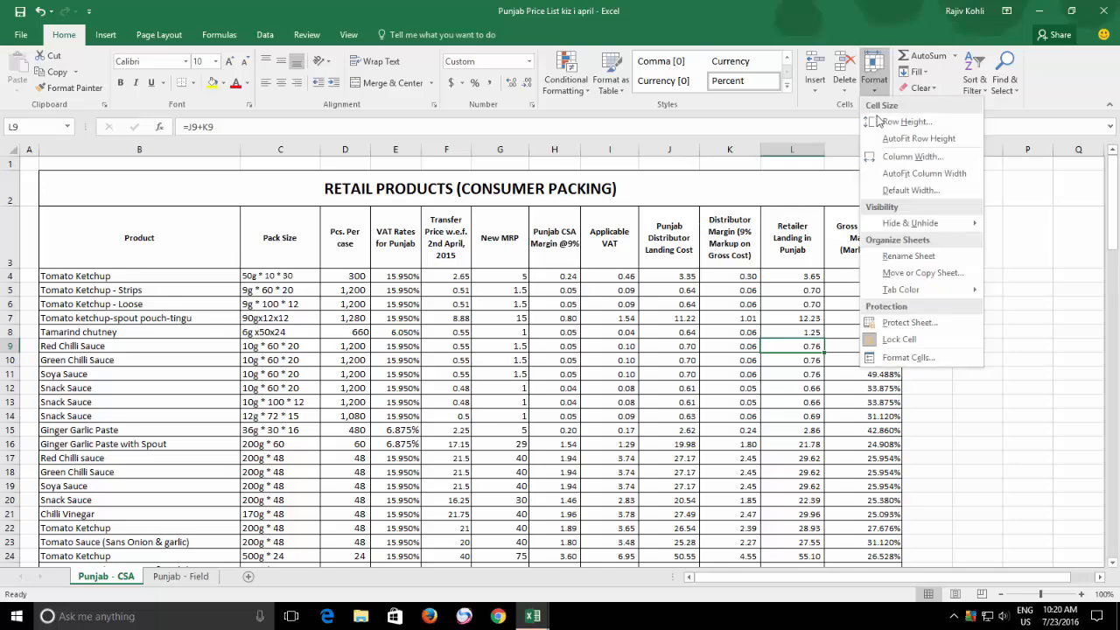
left_click(910, 322)
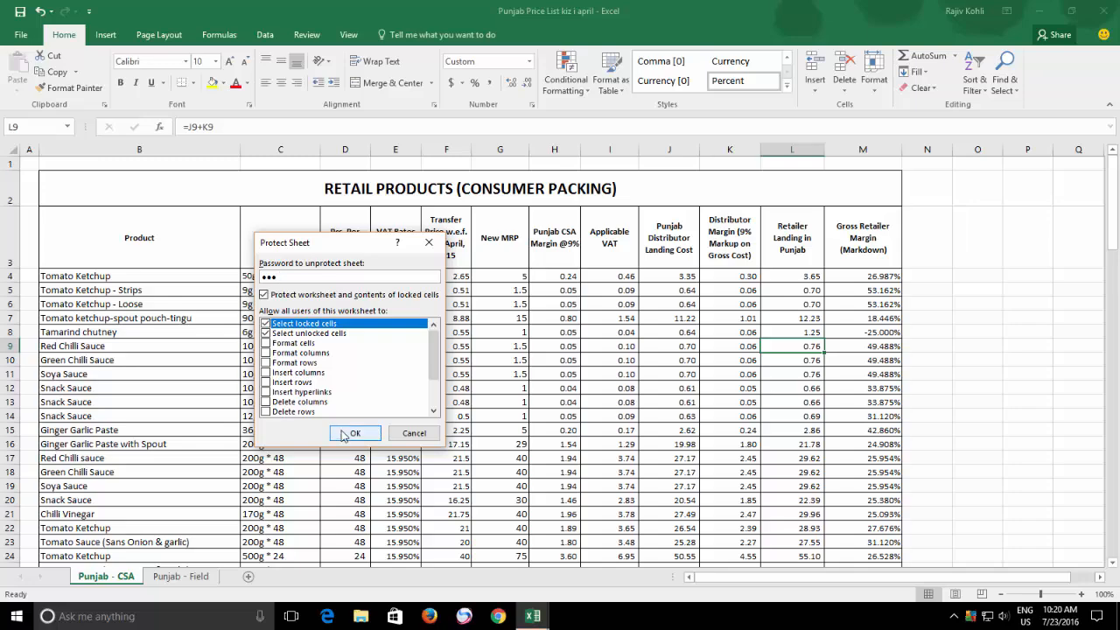
left_click(355, 434)
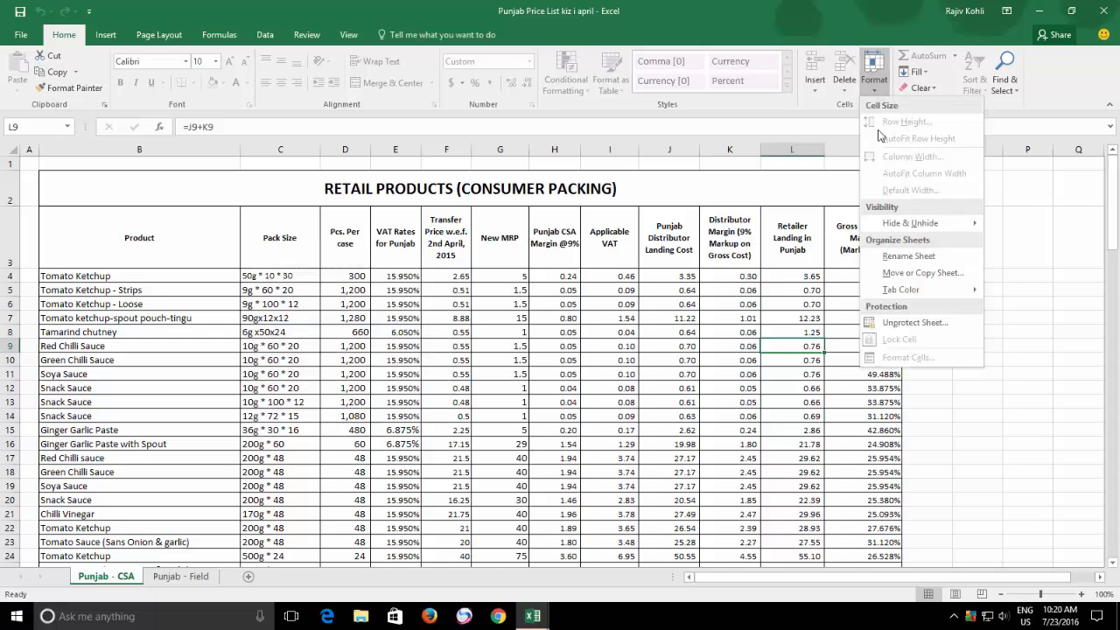
left_click(915, 322)
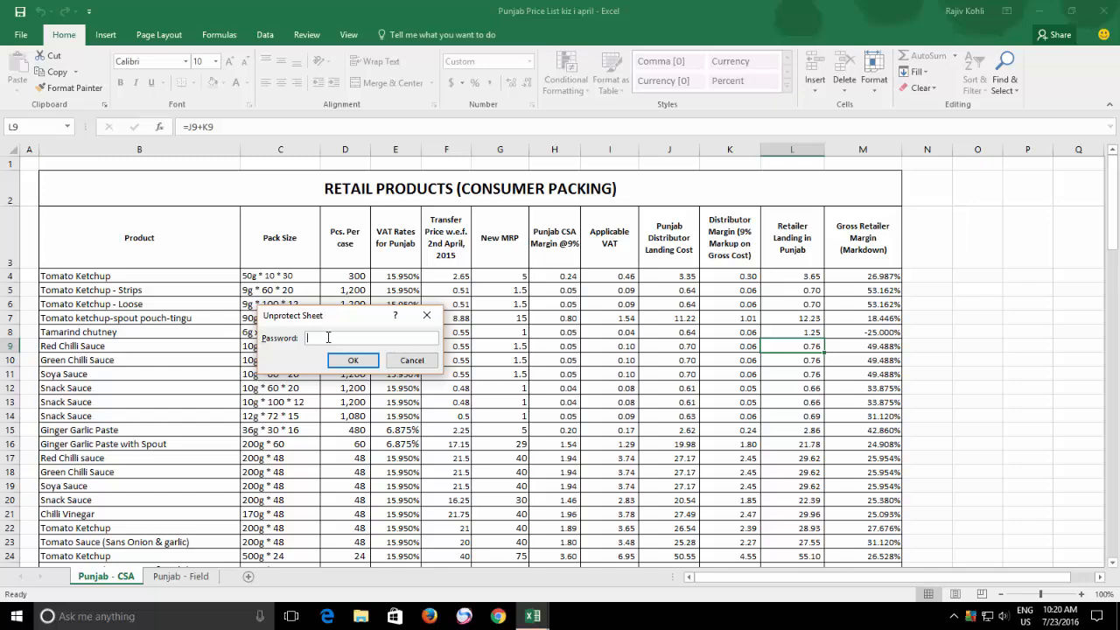
left_click(353, 360)
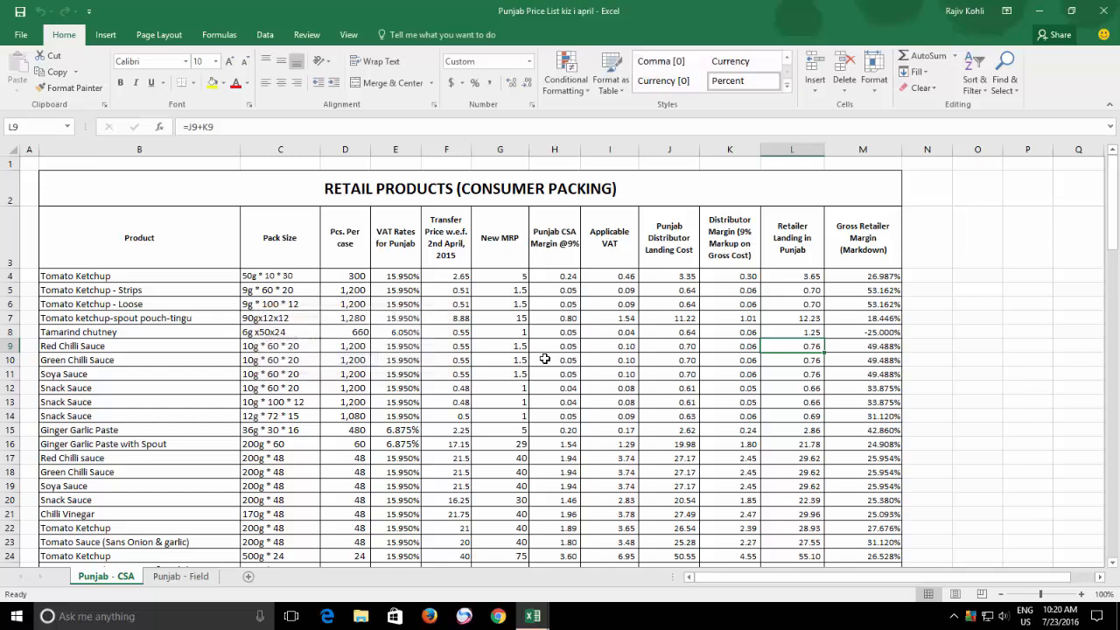
Re-protect the Punjab - CSA sheet with the default options
left_click(873, 73)
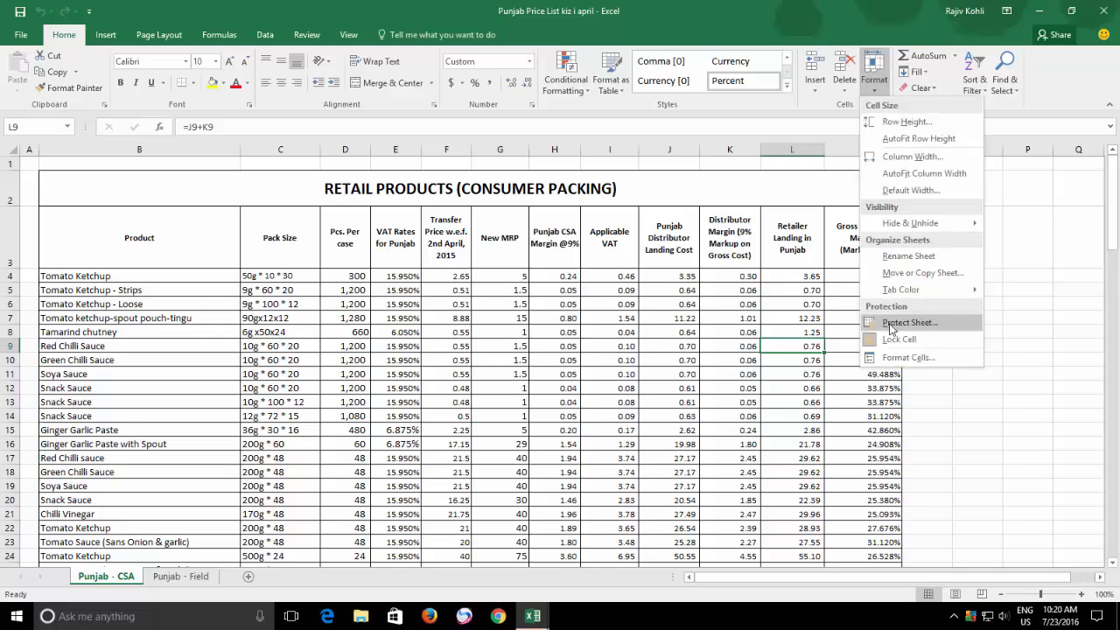
left_click(910, 322)
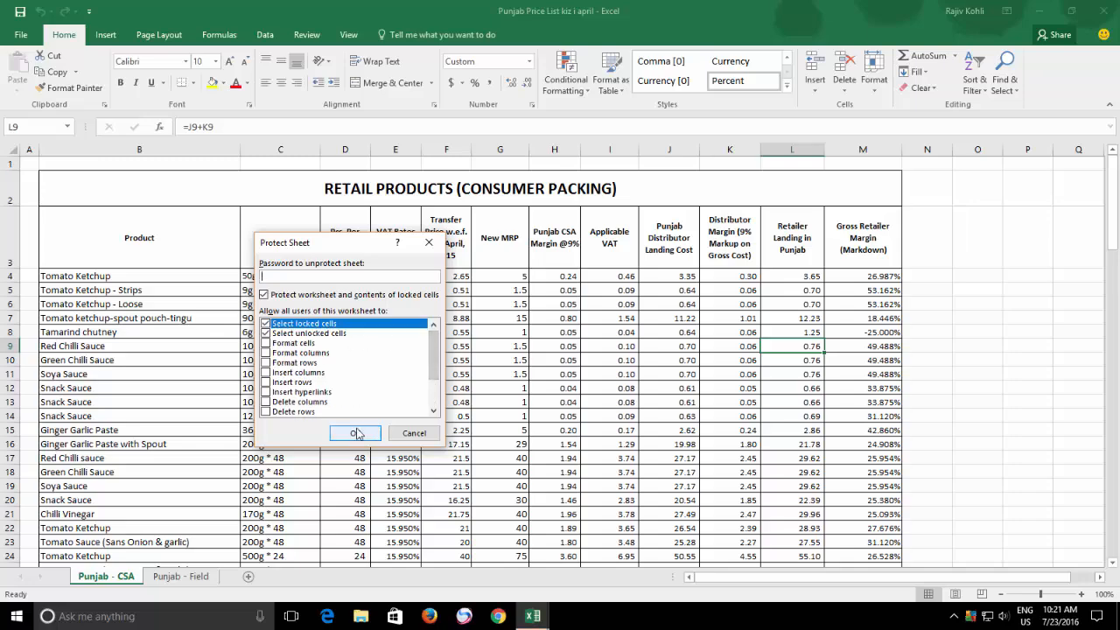
left_click(355, 434)
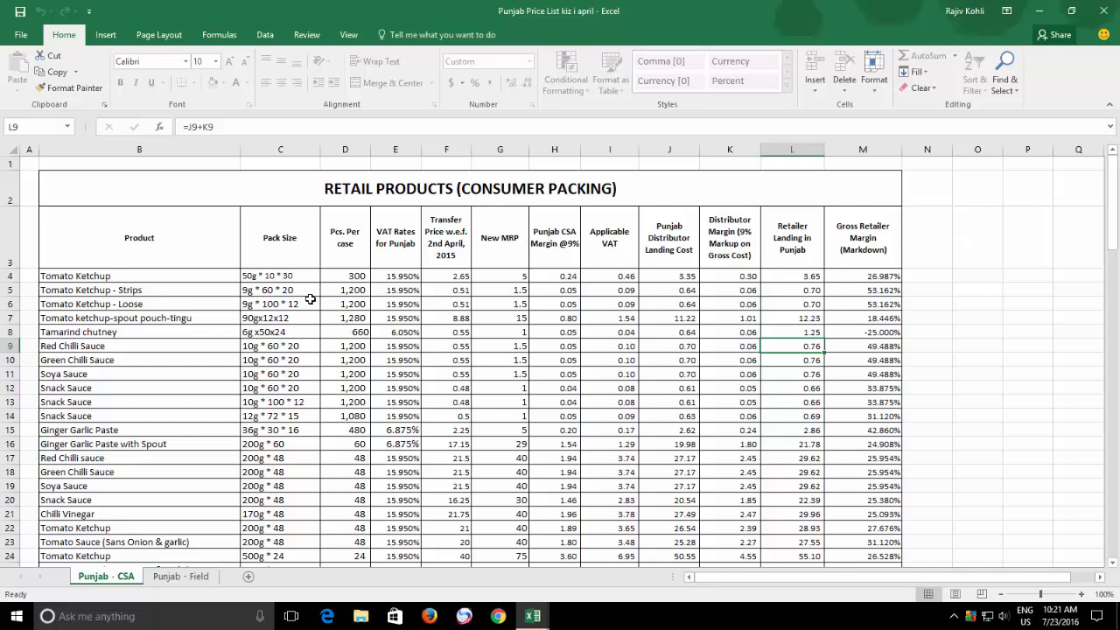
mouse_move(269, 274)
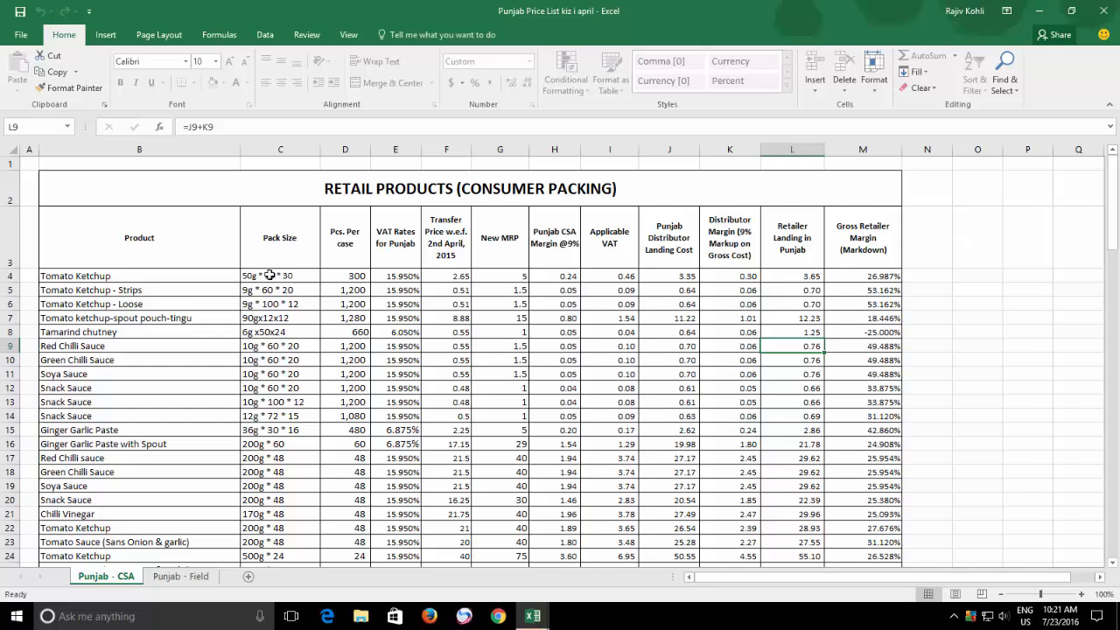
Select the product names in rows 4 to 14 to confirm locked cells remain readable
left_click_drag(280, 275, 616, 445)
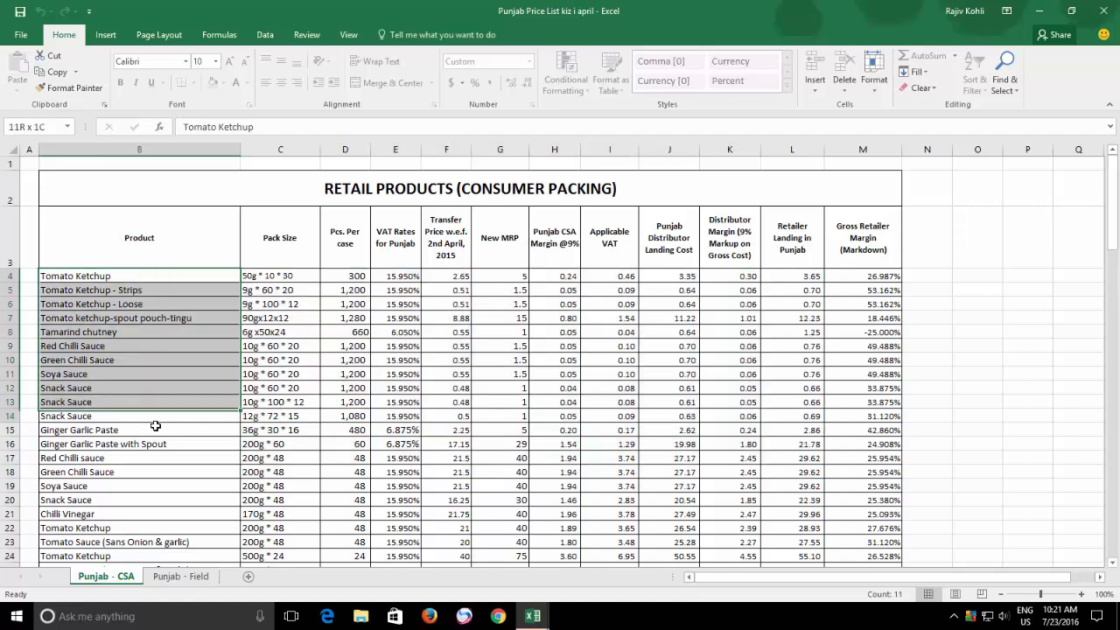
left_click(140, 277)
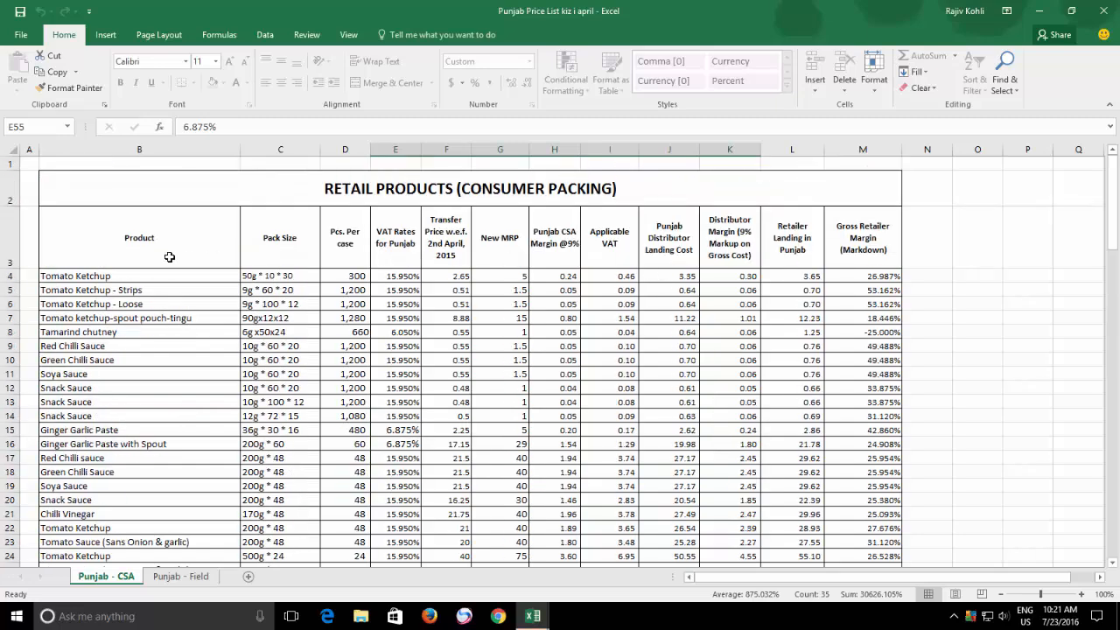
Protect the Punjab - CSA sheet again with Insert columns allowed
left_click(138, 238)
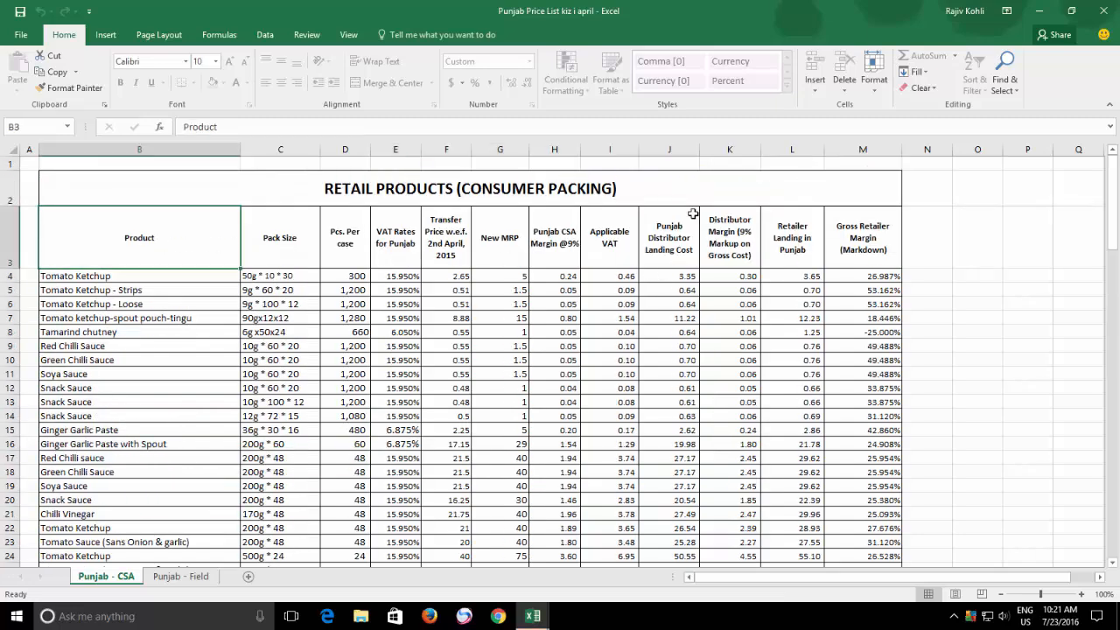
left_click(873, 72)
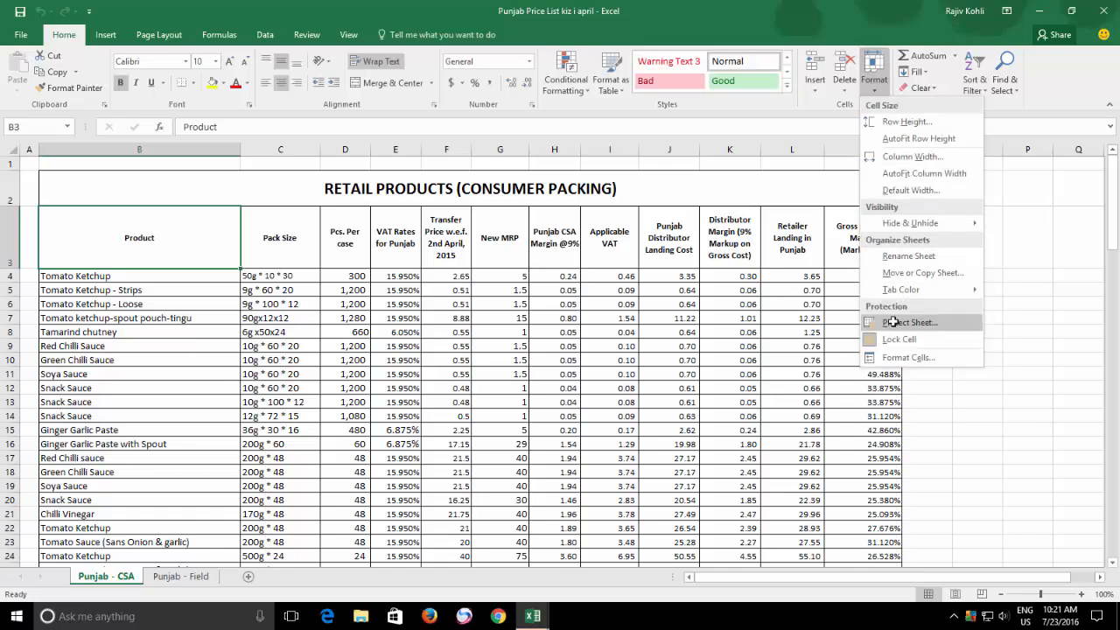
left_click(910, 322)
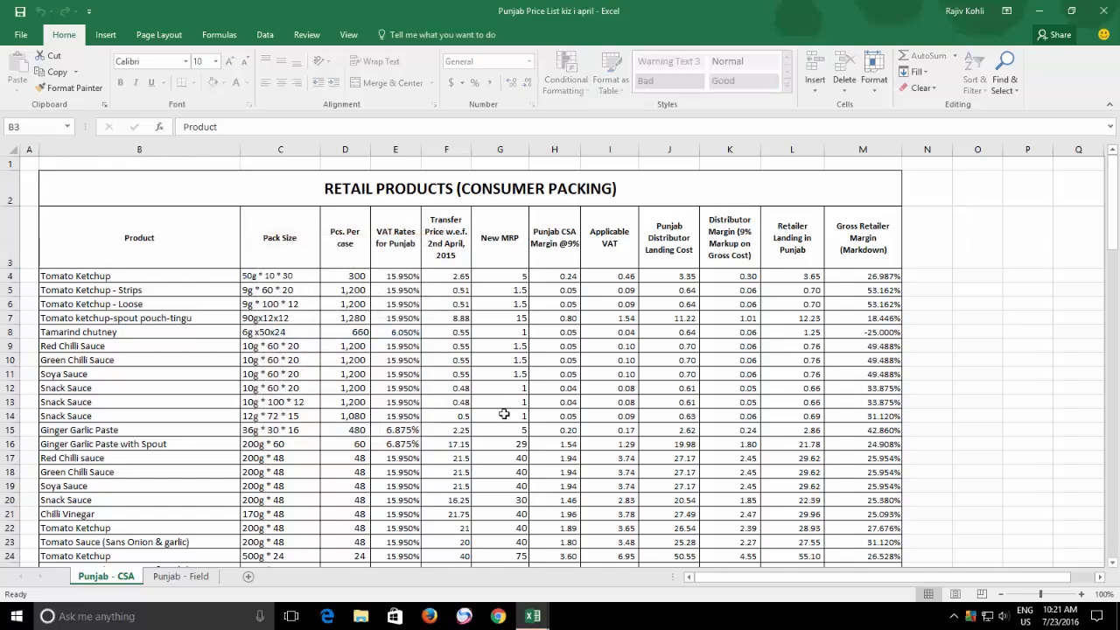
mouse_move(932, 227)
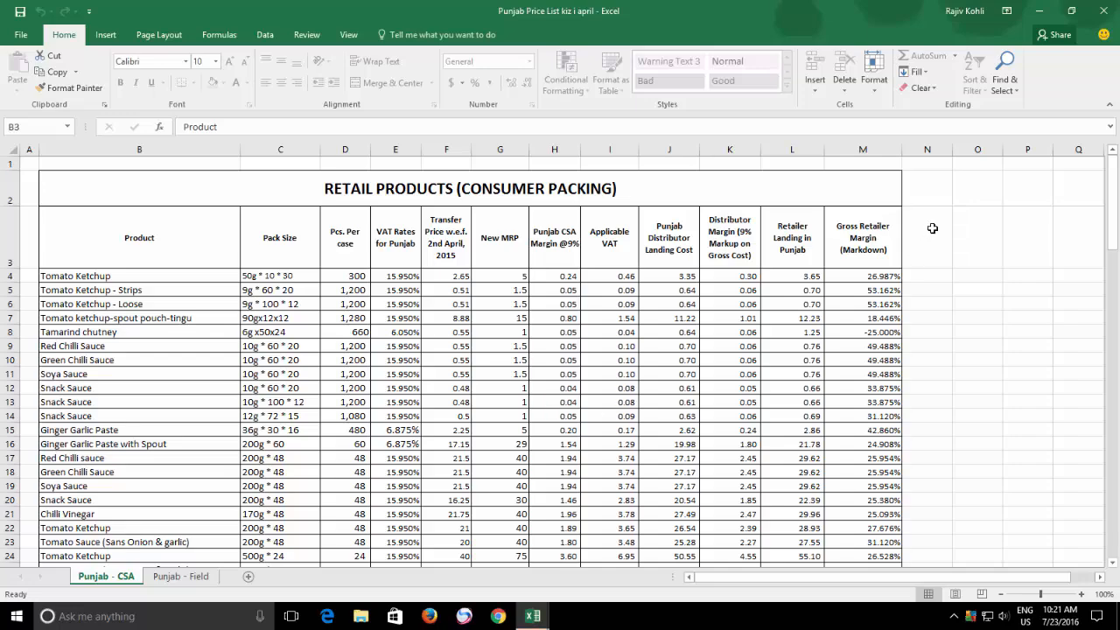
mouse_move(873, 91)
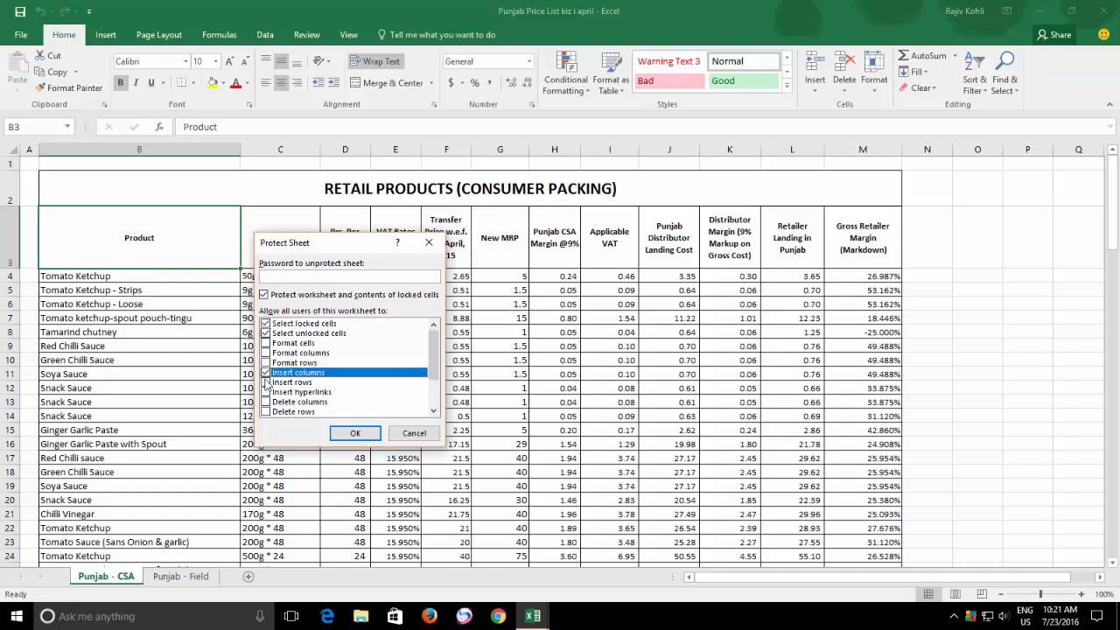
left_click(266, 382)
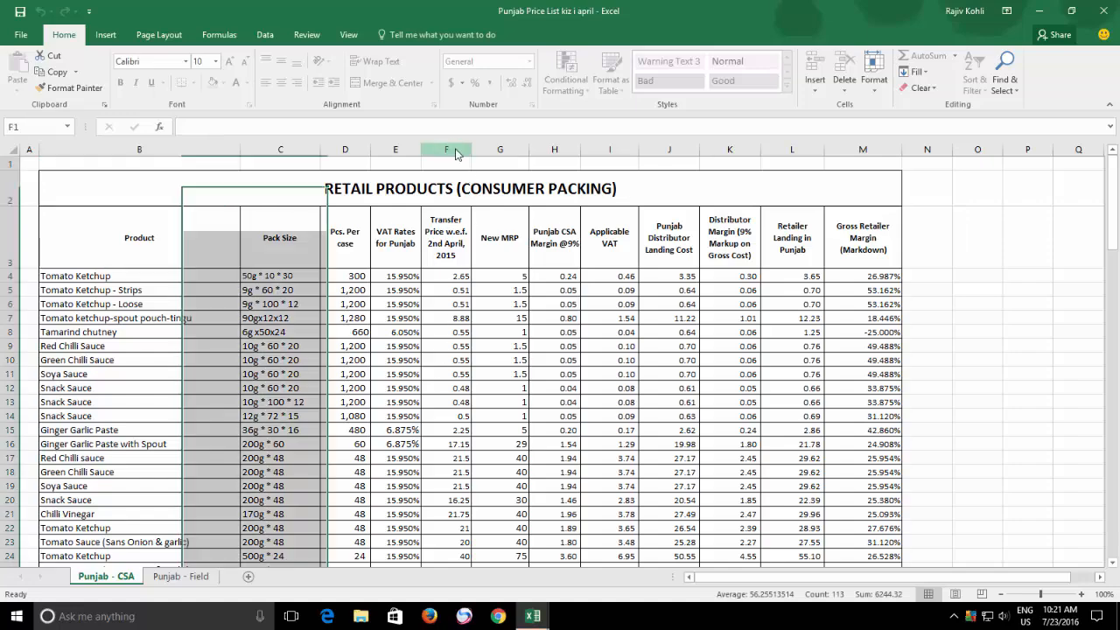
Insert a blank column between New MRP and Punjab CSA Margin, then add a new worksheet
right_click(446, 148)
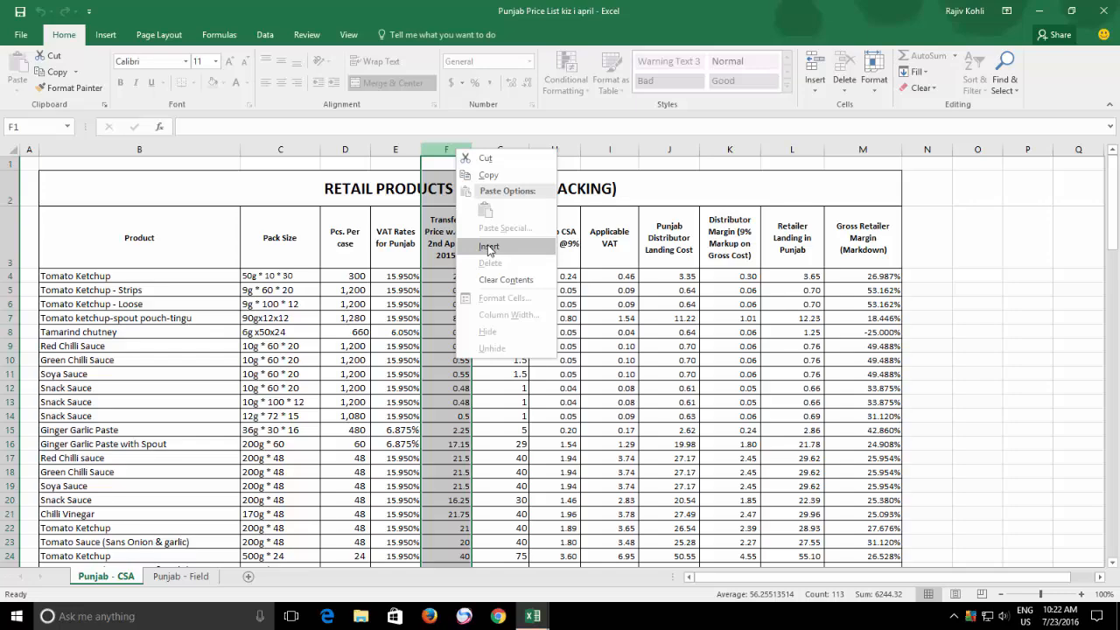
left_click(488, 245)
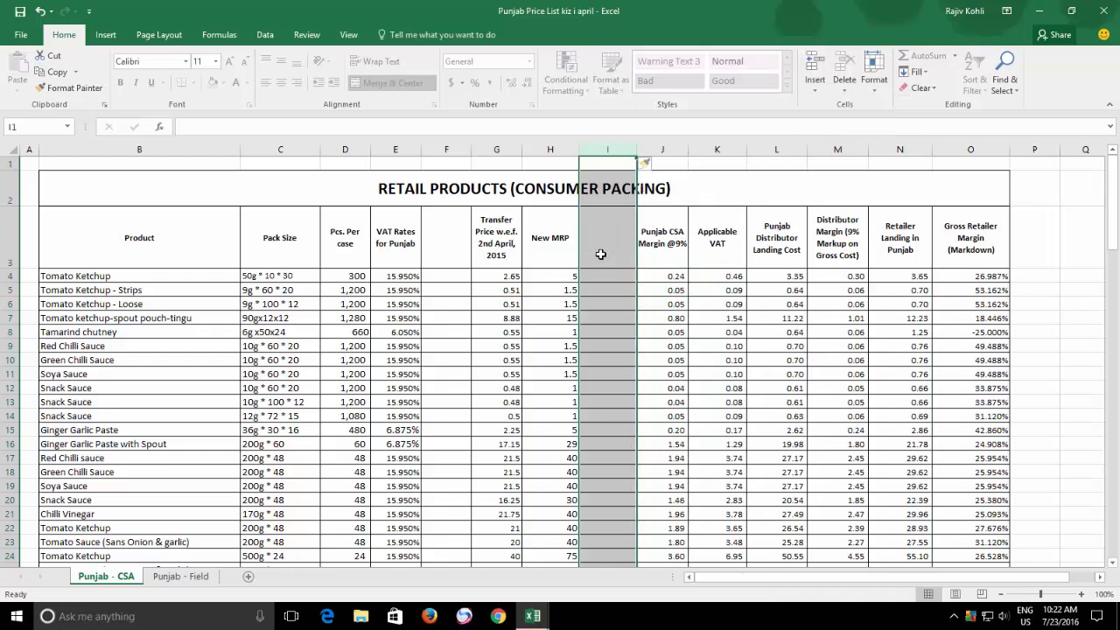
left_click(608, 238)
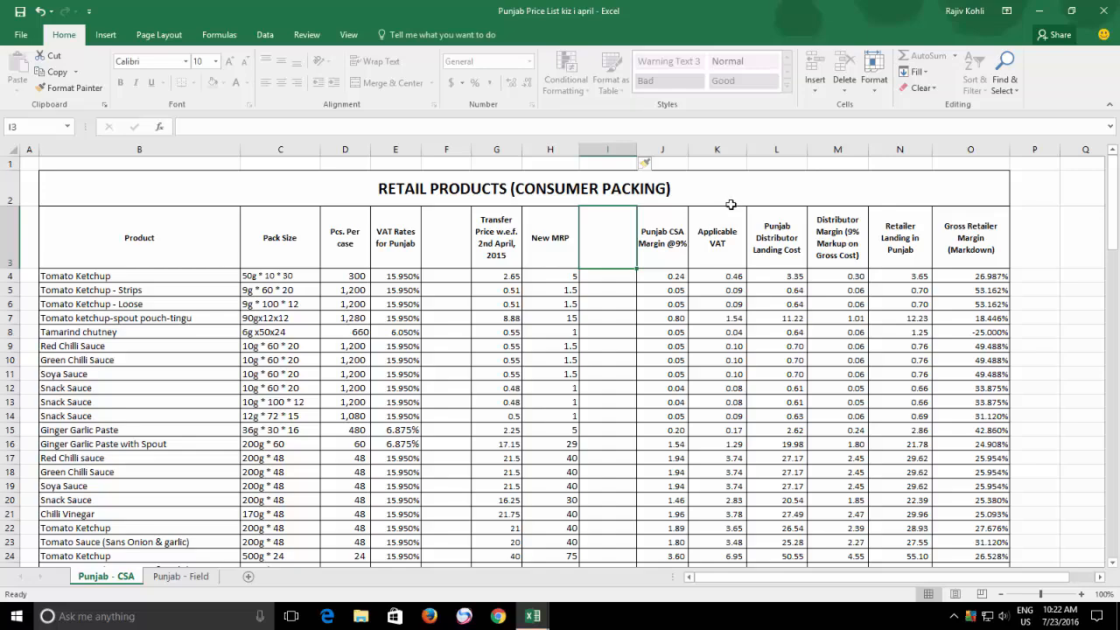
mouse_move(784, 161)
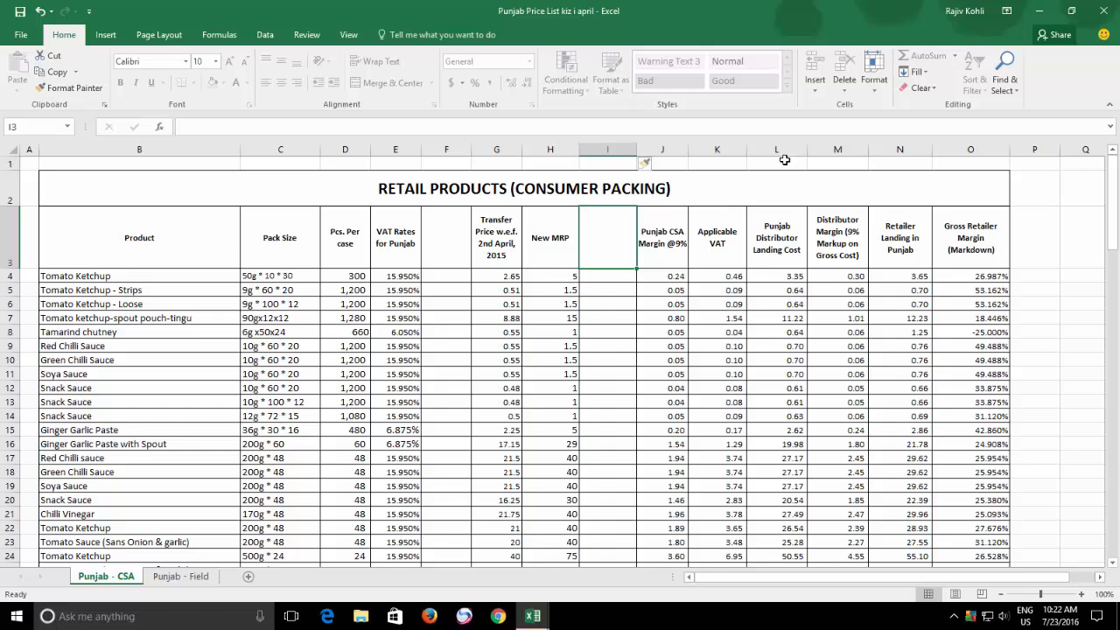
left_click(248, 576)
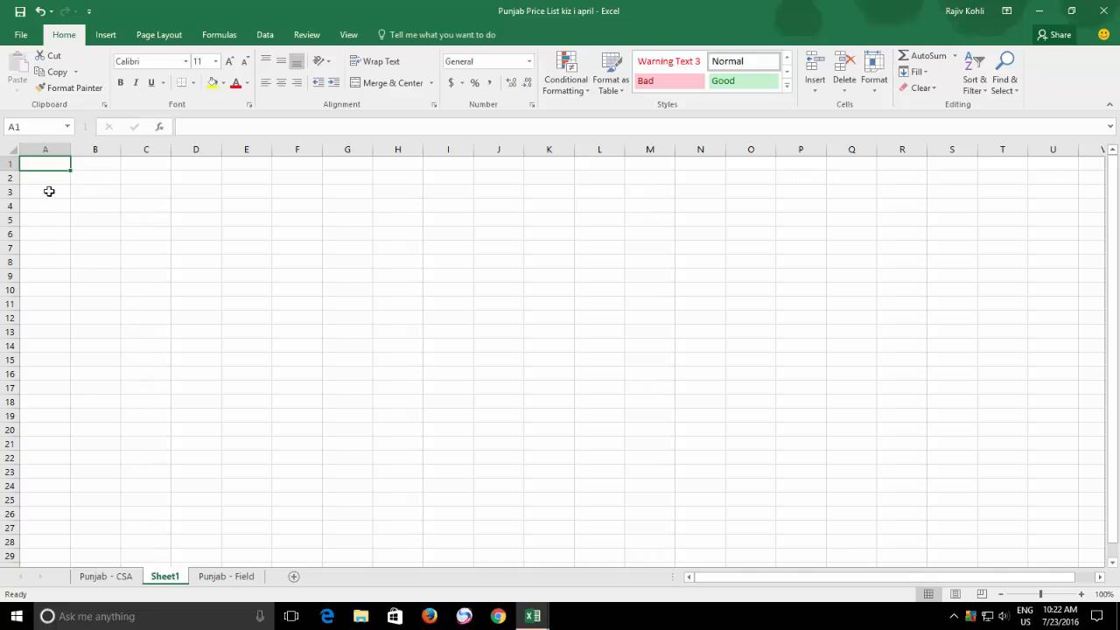
mouse_move(518, 336)
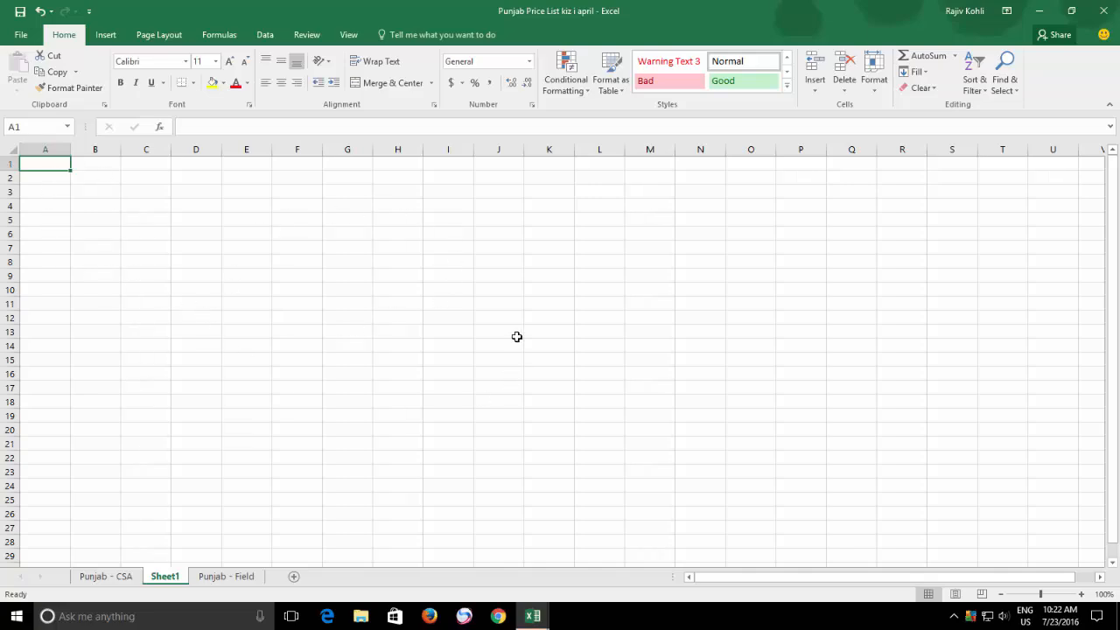
mouse_move(290, 248)
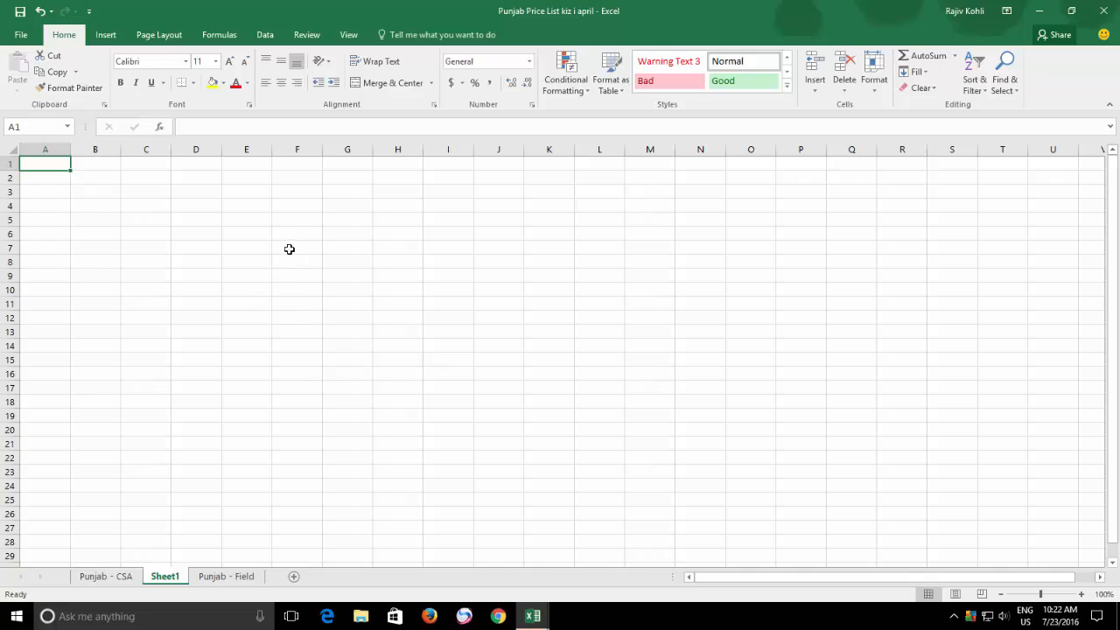
Select the block F7:I16 on the new Sheet1
left_click_drag(297, 248, 467, 378)
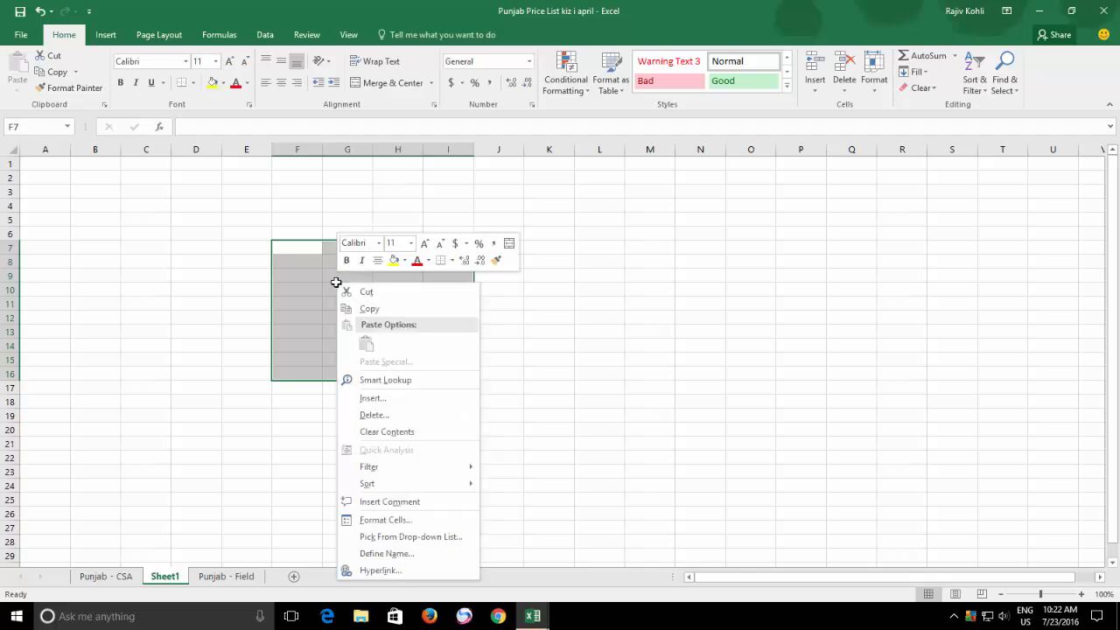
left_click(385, 518)
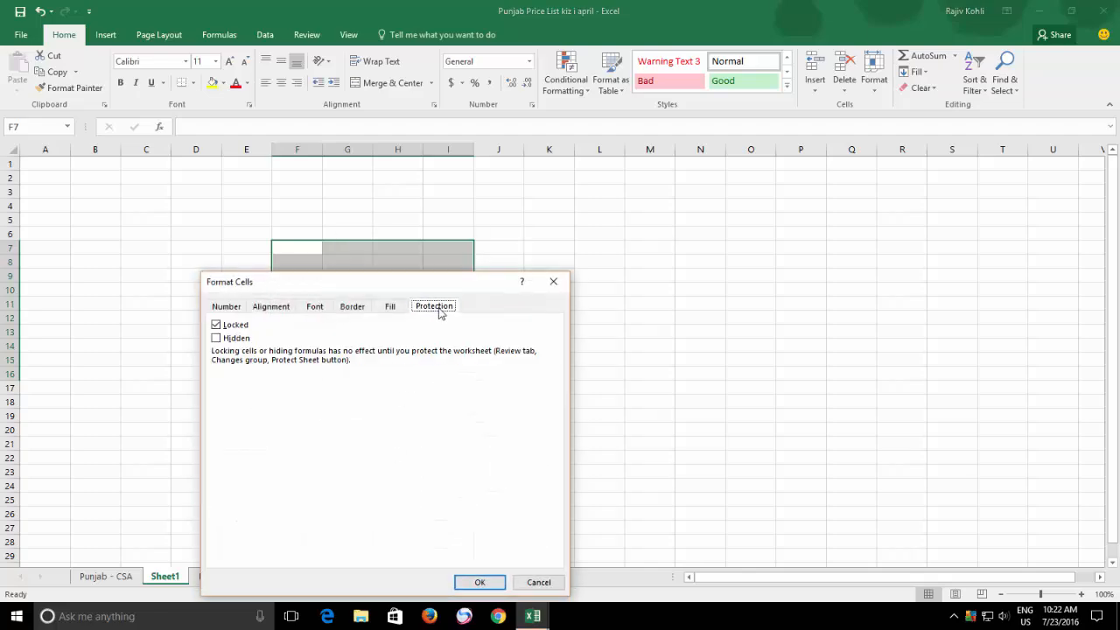
left_click(217, 323)
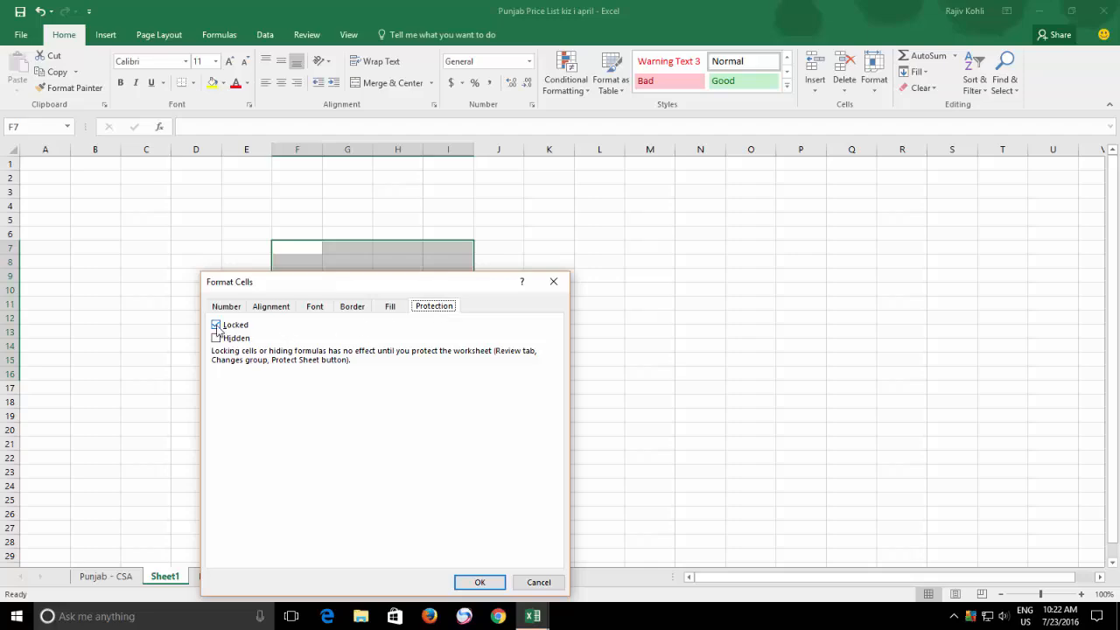
left_click(217, 324)
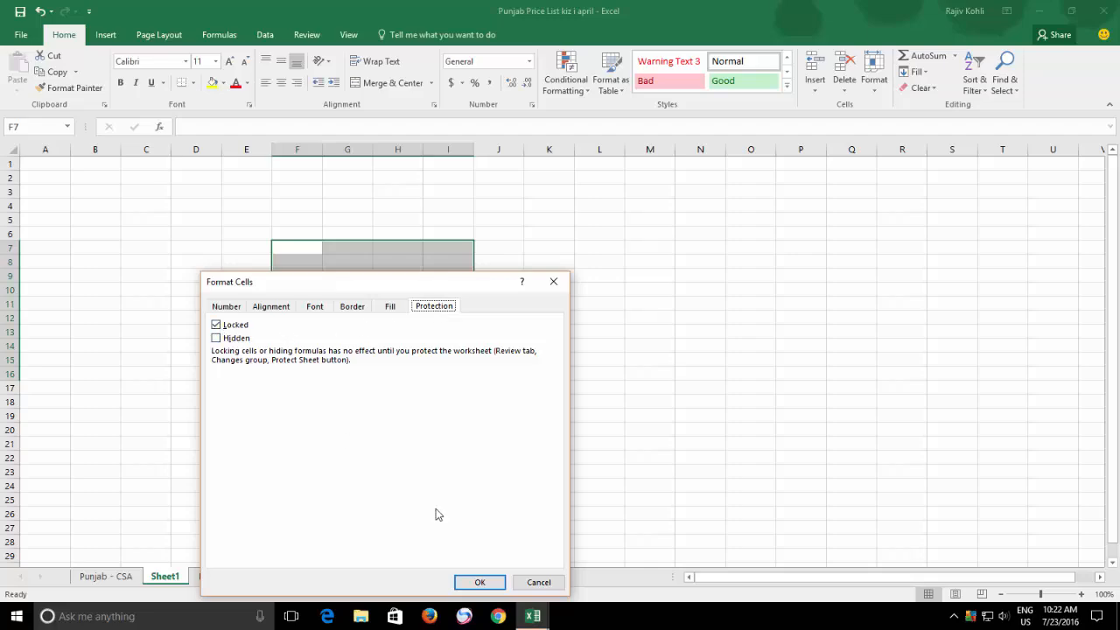
mouse_move(455, 557)
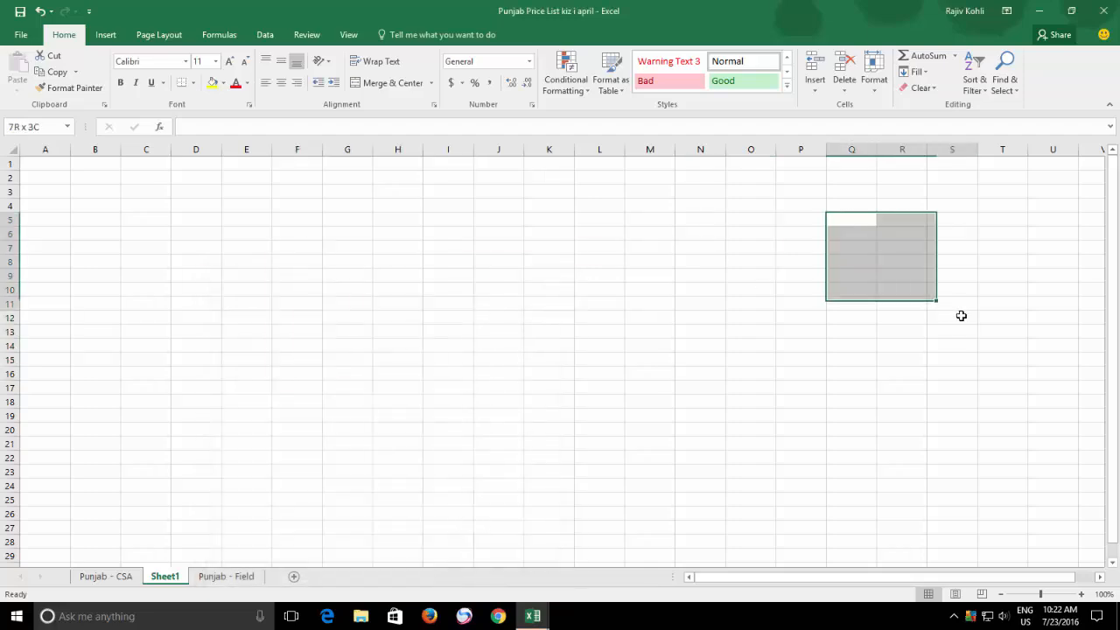
right_click(882, 254)
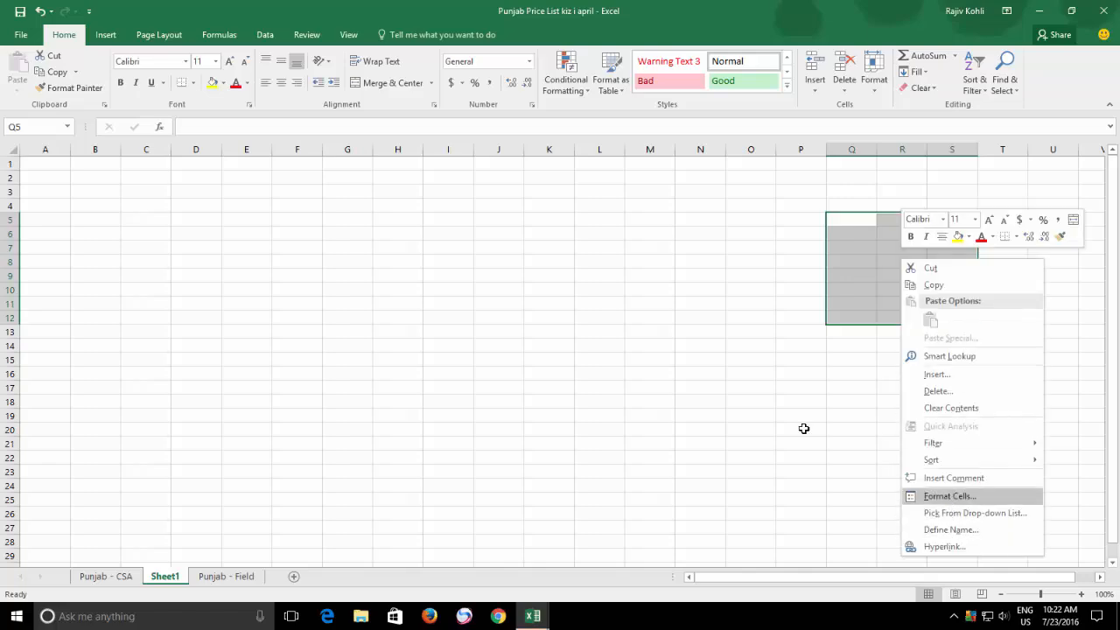
left_click(948, 495)
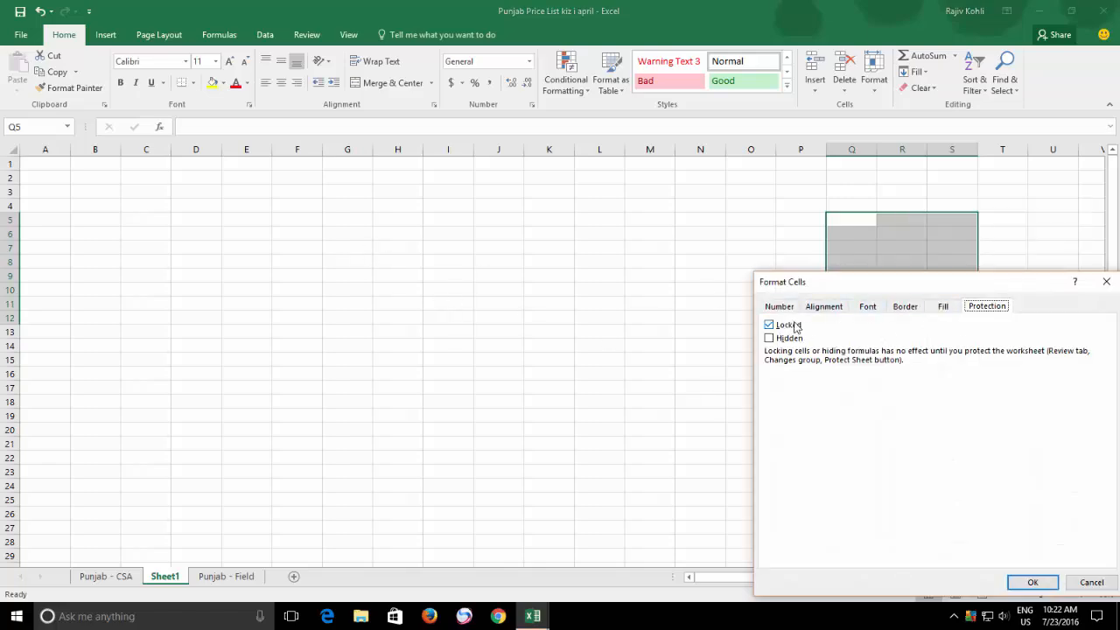
mouse_move(791, 330)
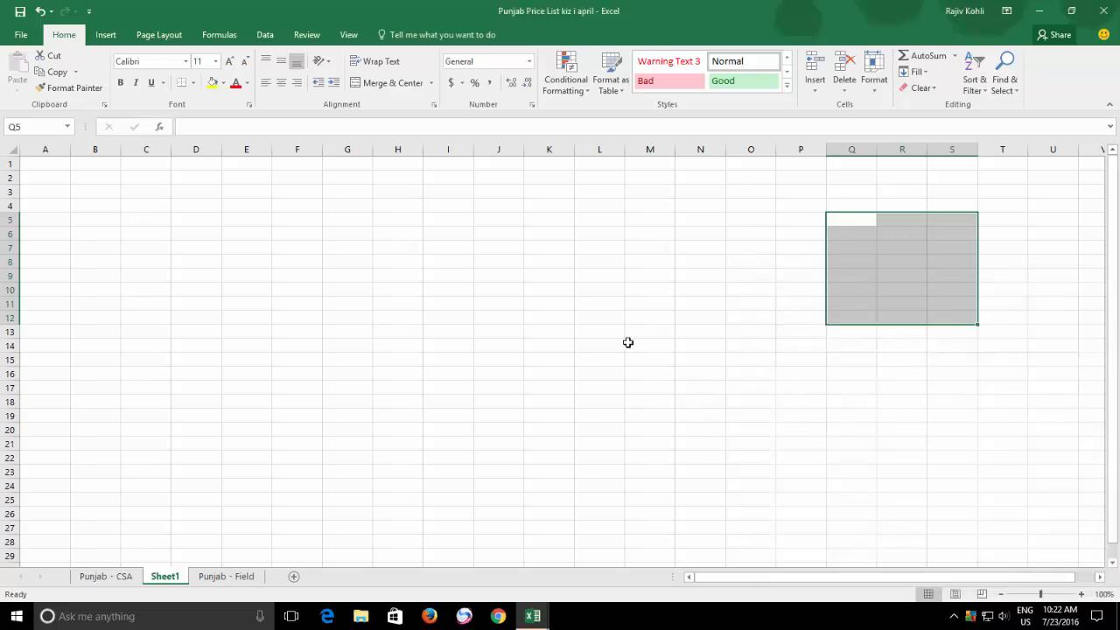
mouse_move(402, 280)
type("23")
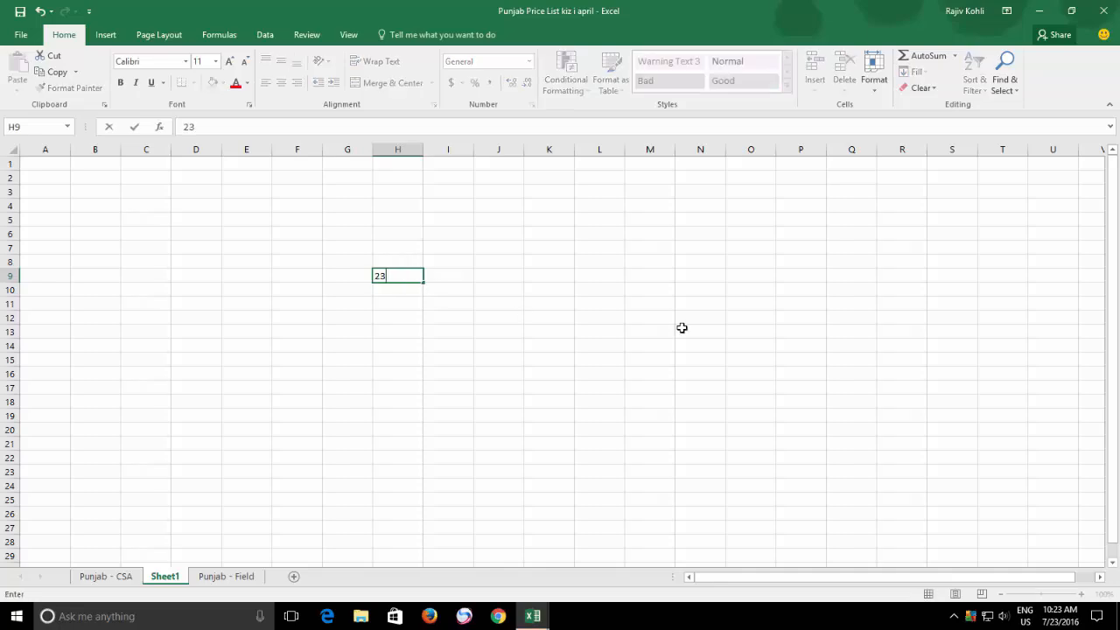
Commit the value 23 in H9 on Sheet1
left_click(902, 360)
type("23")
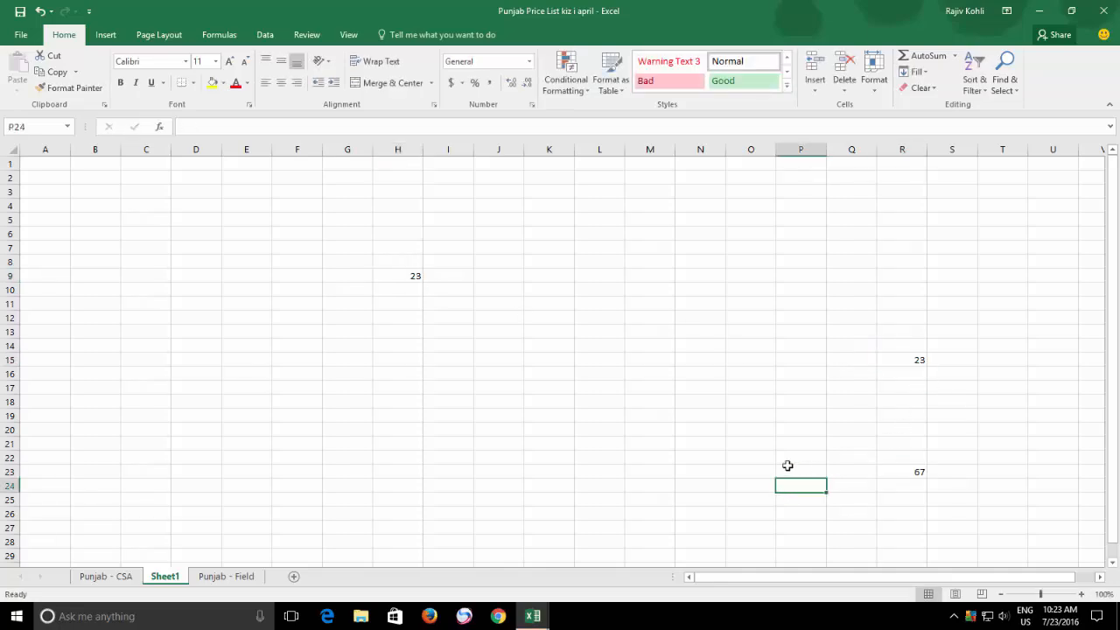
mouse_move(777, 464)
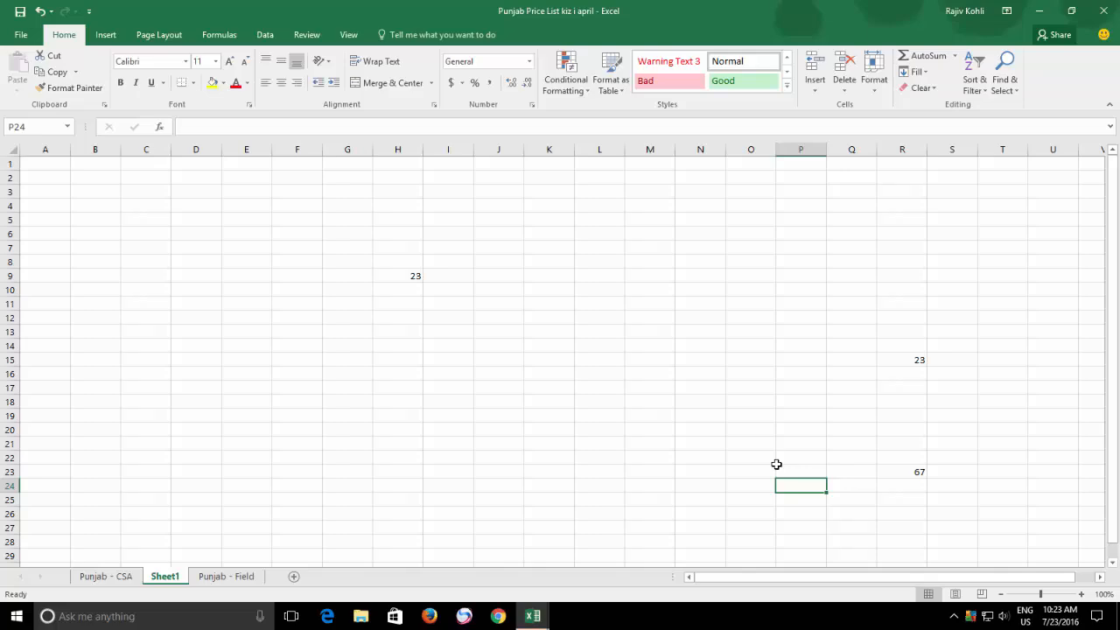
mouse_move(766, 182)
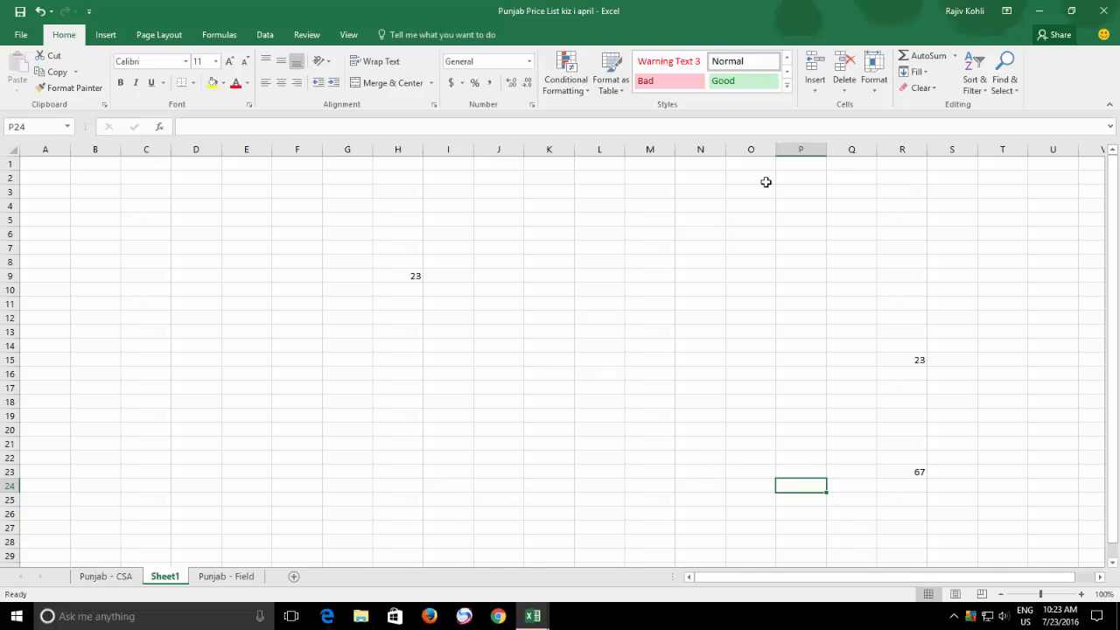
mouse_move(892, 327)
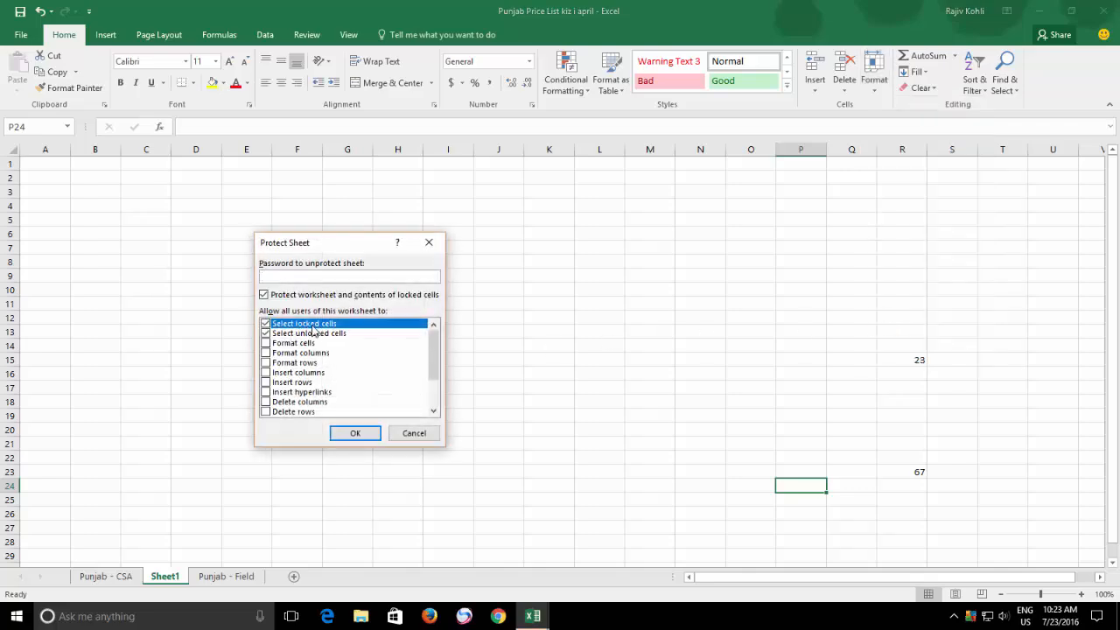
Confirm Sheet1 protection and dismiss the protected-sheet warning when editing R15
left_click(354, 434)
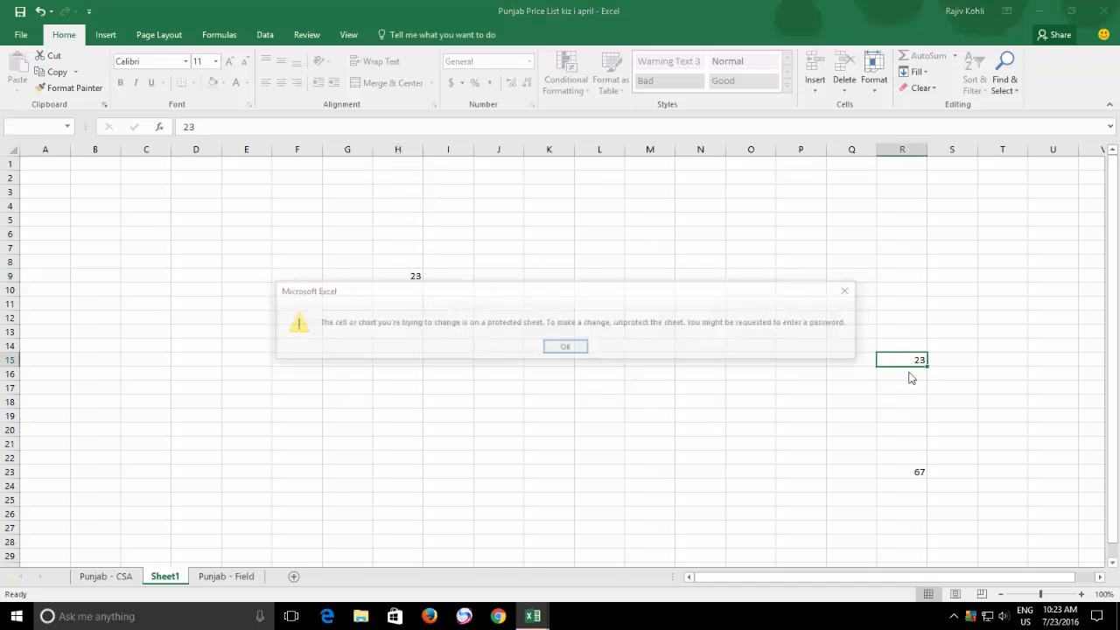
left_click(563, 347)
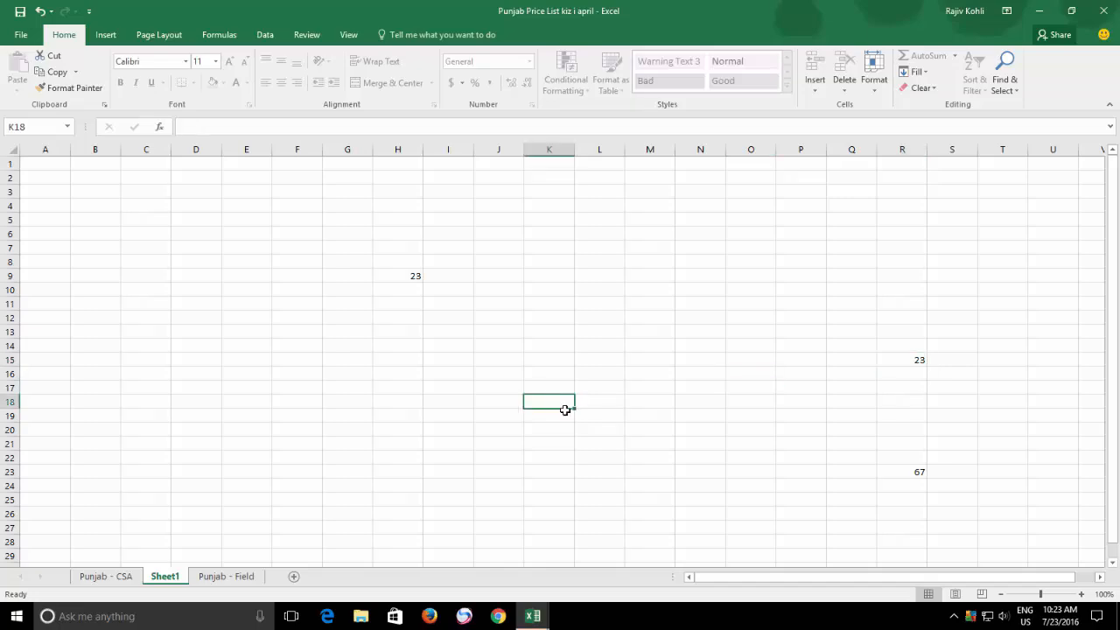
mouse_move(567, 357)
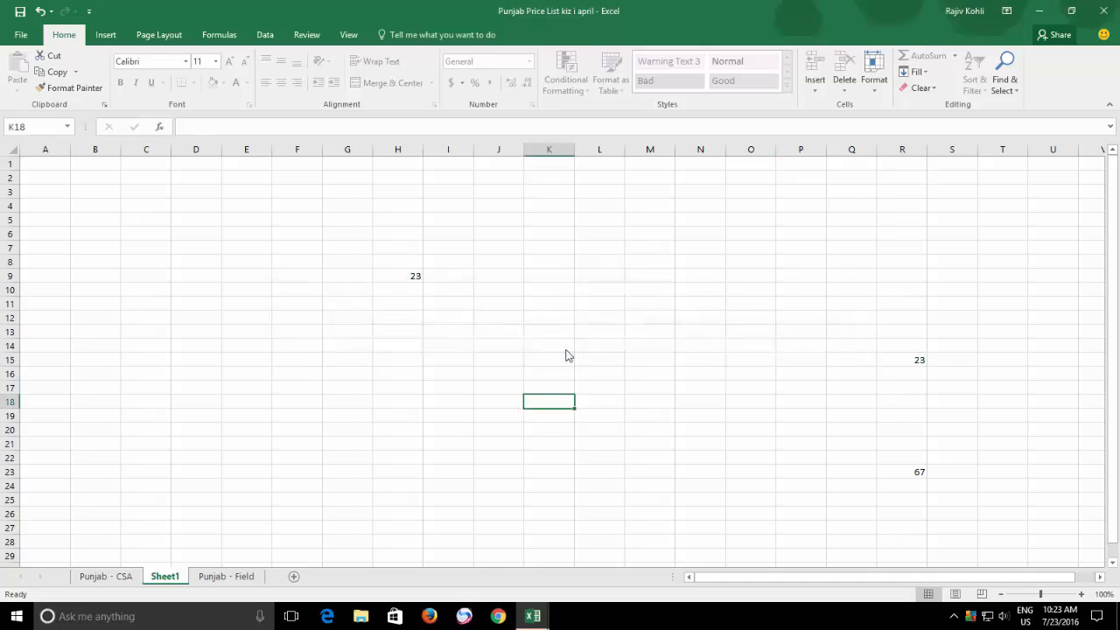
mouse_move(576, 480)
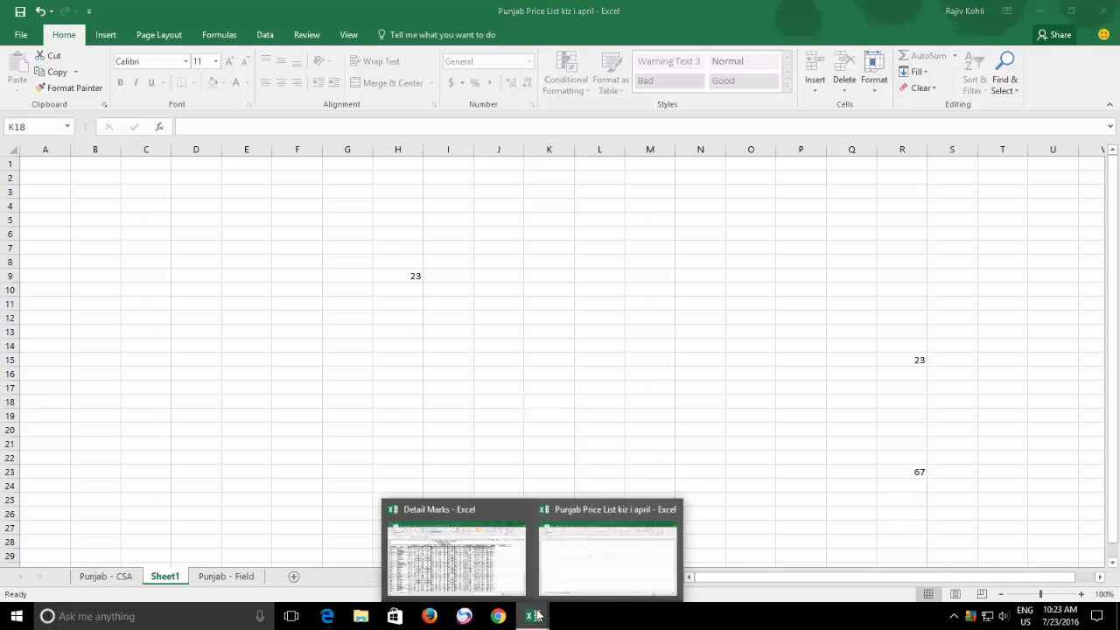
Switch to the Detail Marks workbook and dismiss the warning that its sheet is protected
left_click(455, 560)
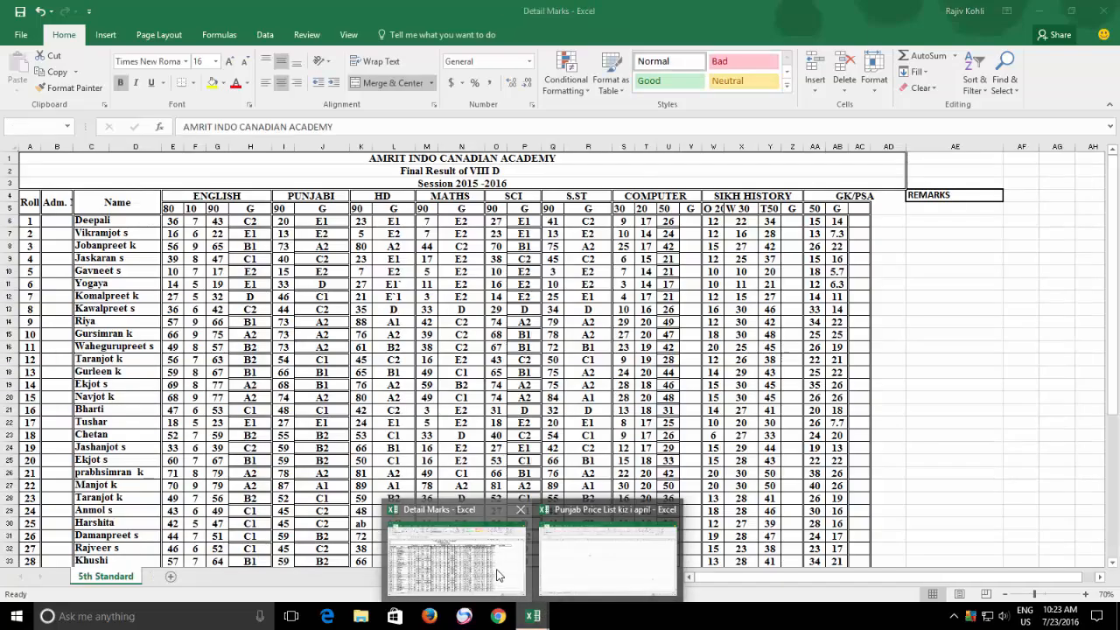
left_click(588, 147)
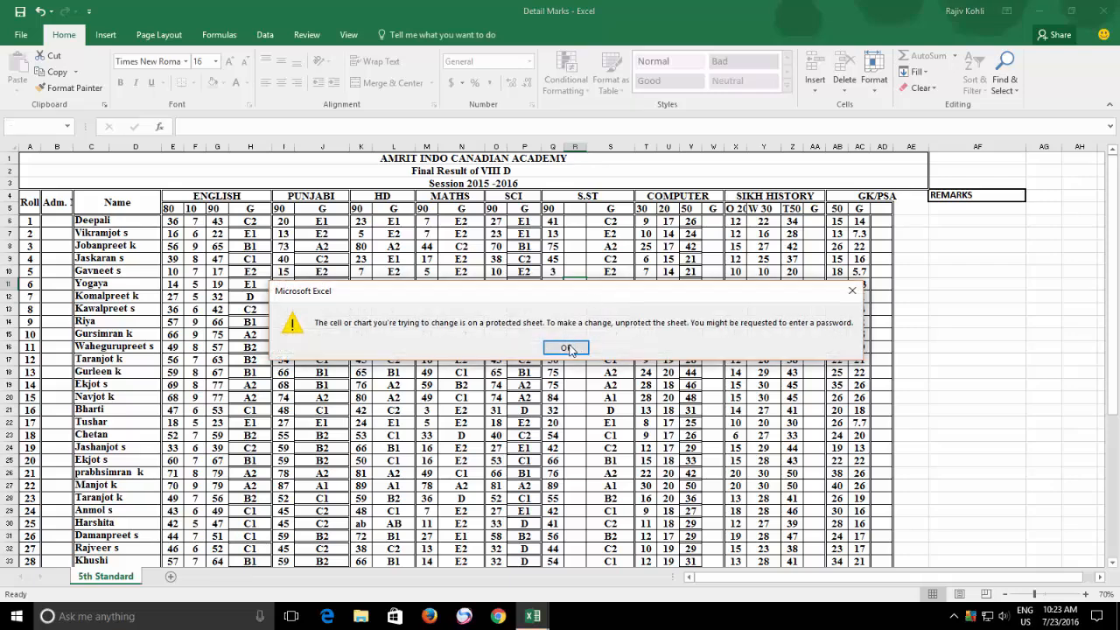
left_click(565, 347)
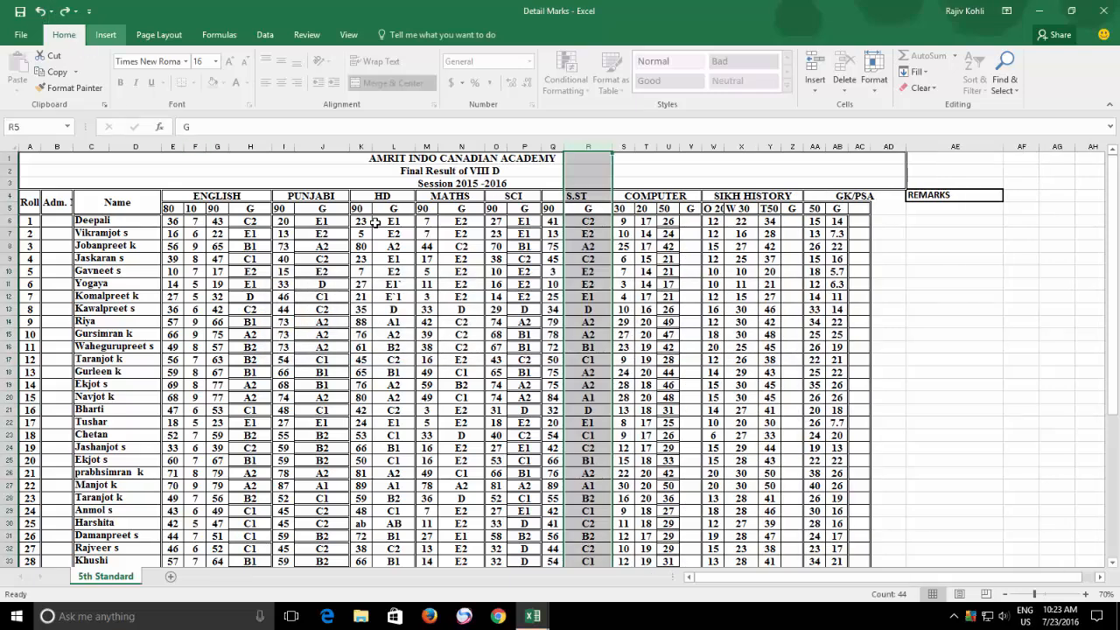
Unprotect the Detail Marks sheet and select the student mark-entry cells for unlocking
left_click(392, 234)
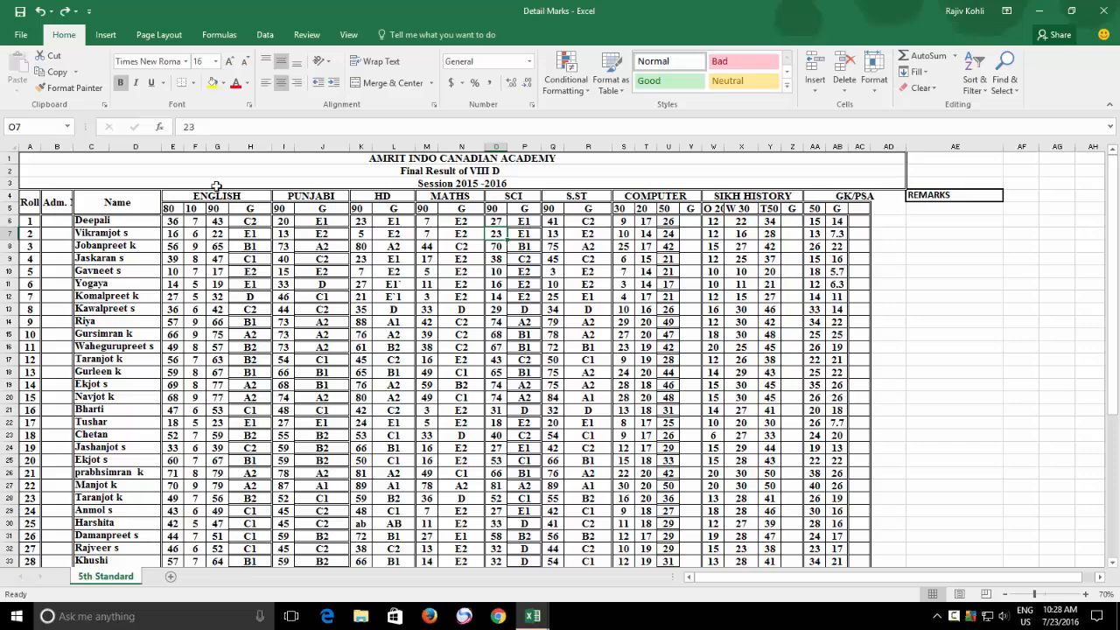
left_click(250, 221)
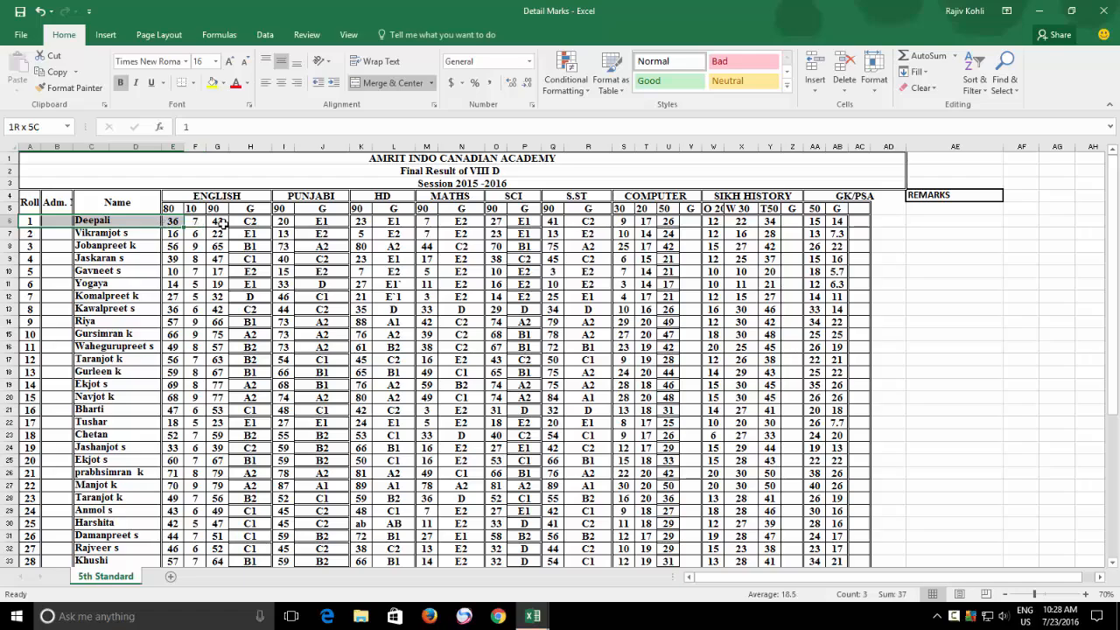
left_click(248, 221)
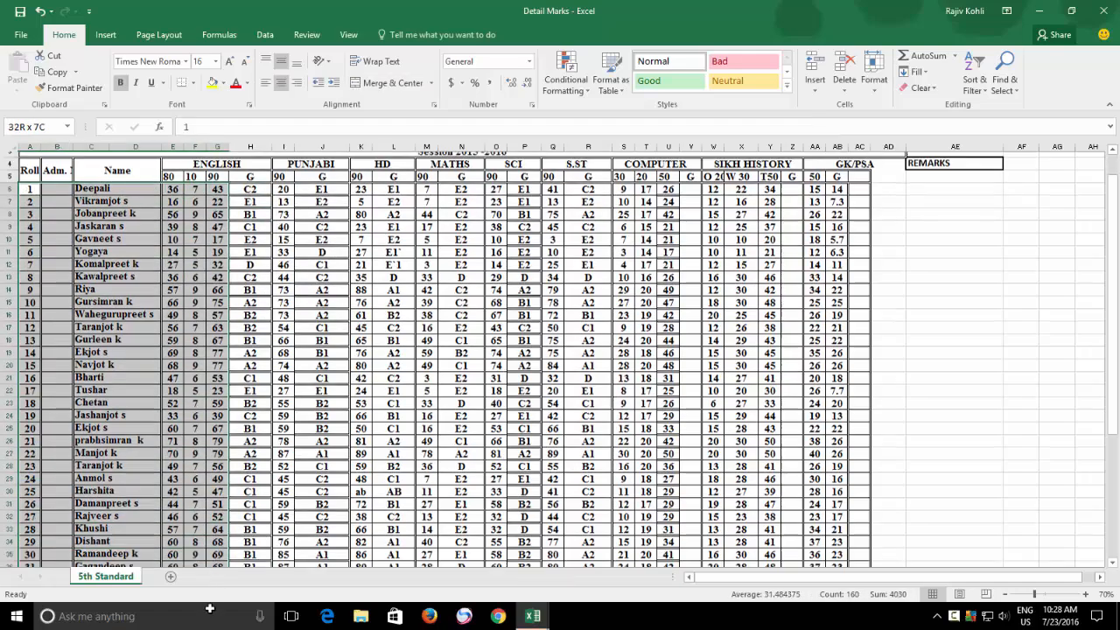
scroll("down", 3)
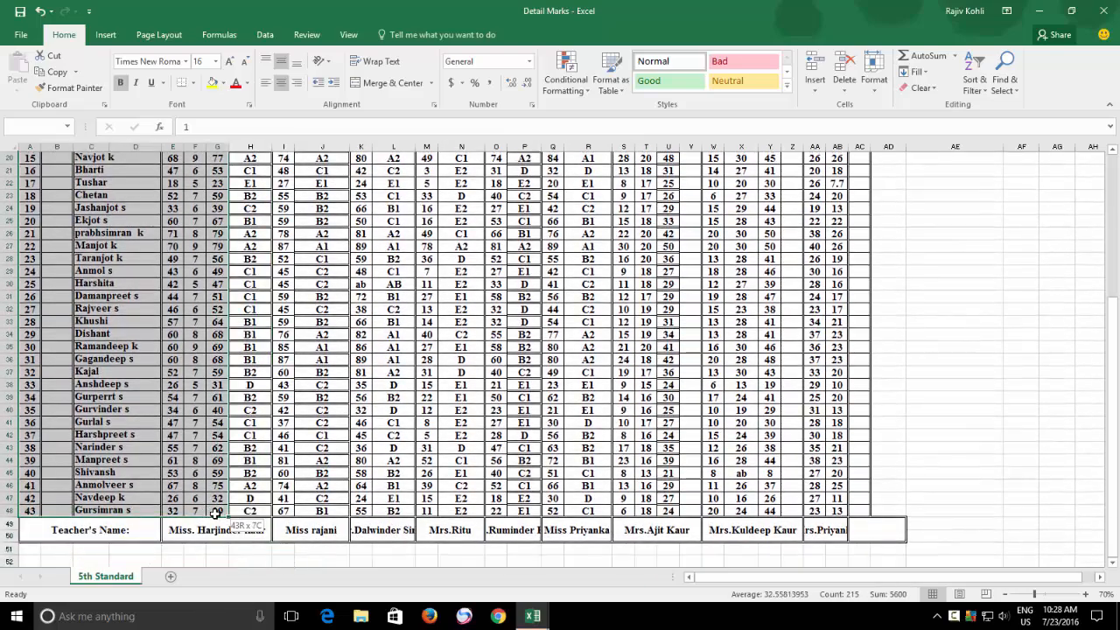
scroll("up", 3)
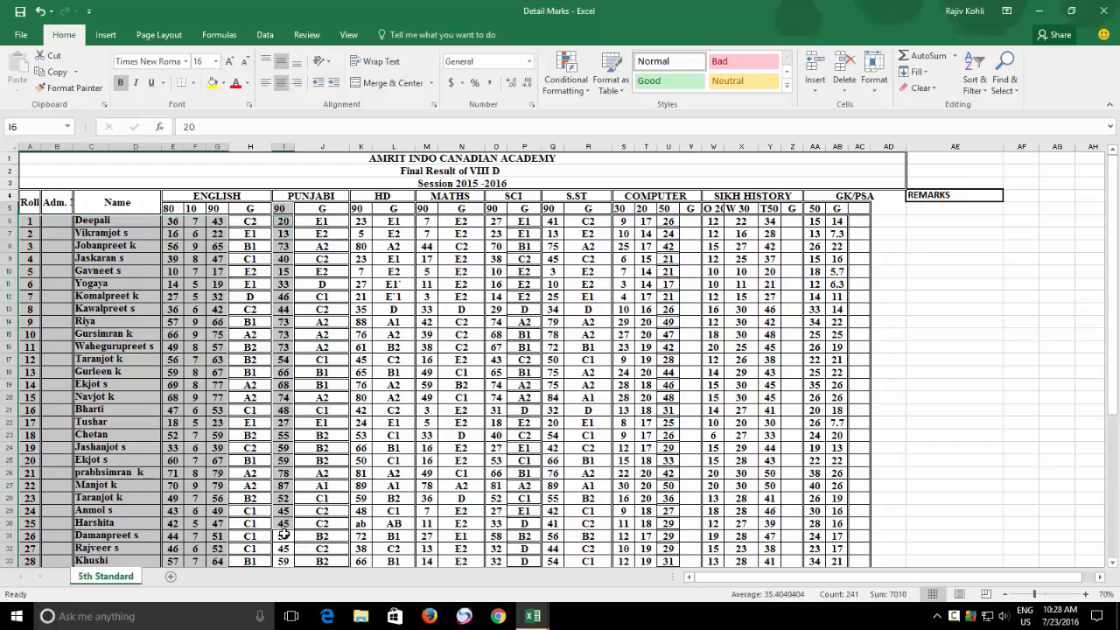
scroll("down", 3)
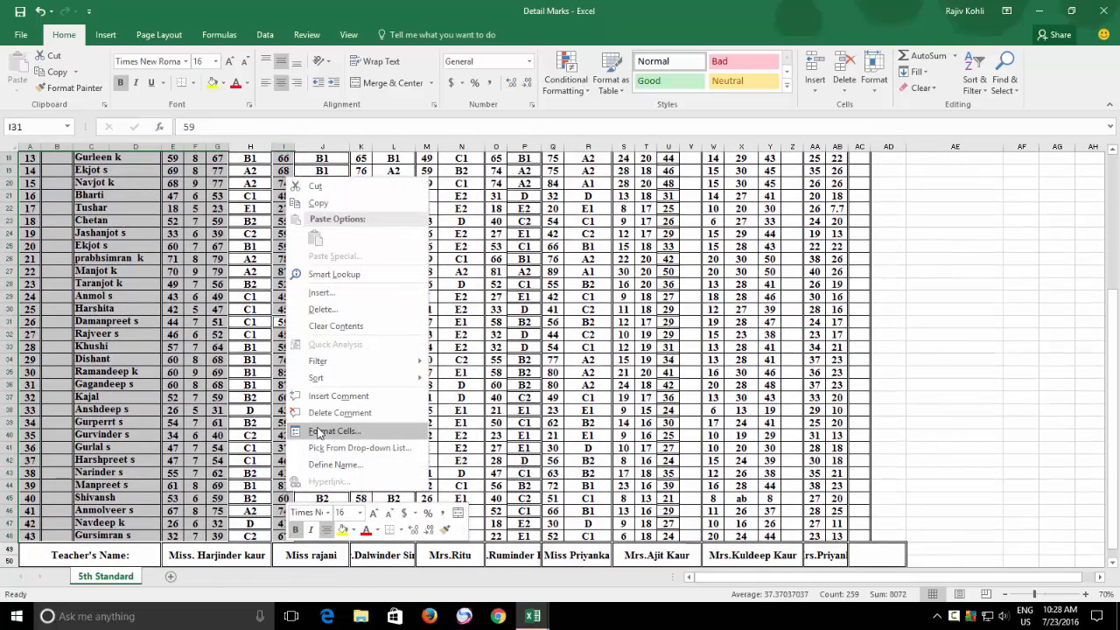
Clear the Locked setting on the selected student mark-entry cells via Format Cells Protection
left_click(334, 431)
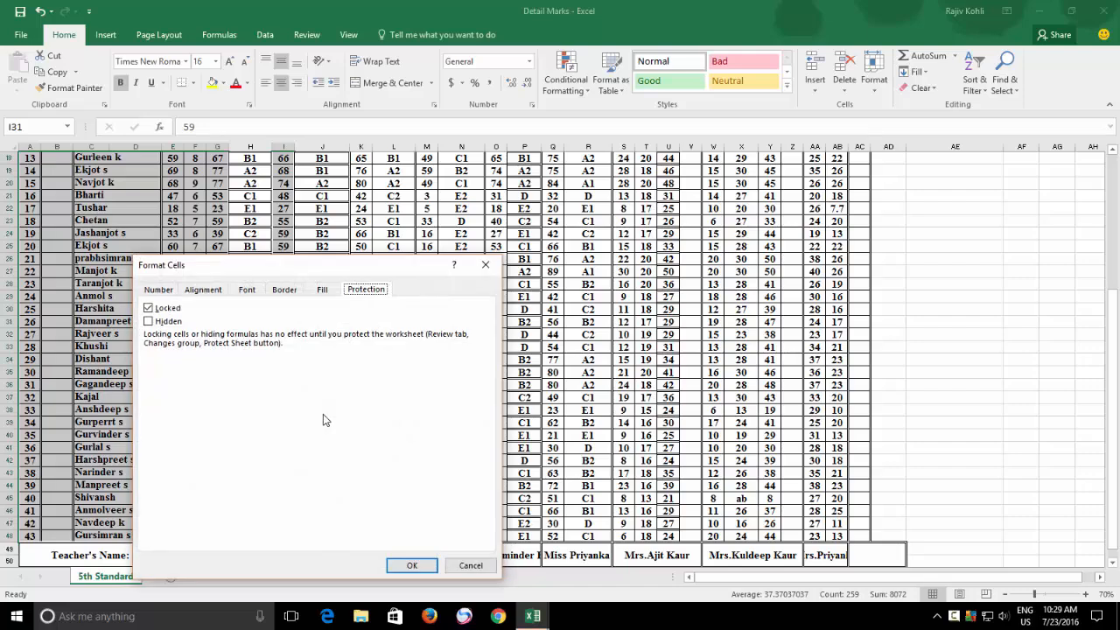
left_click(147, 308)
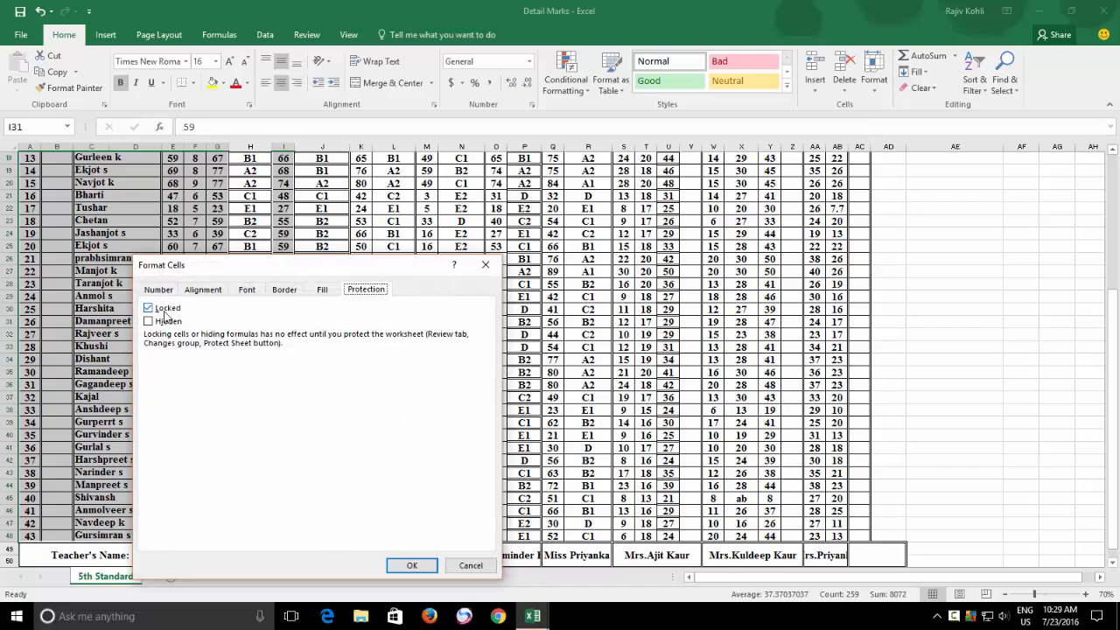
left_click(147, 308)
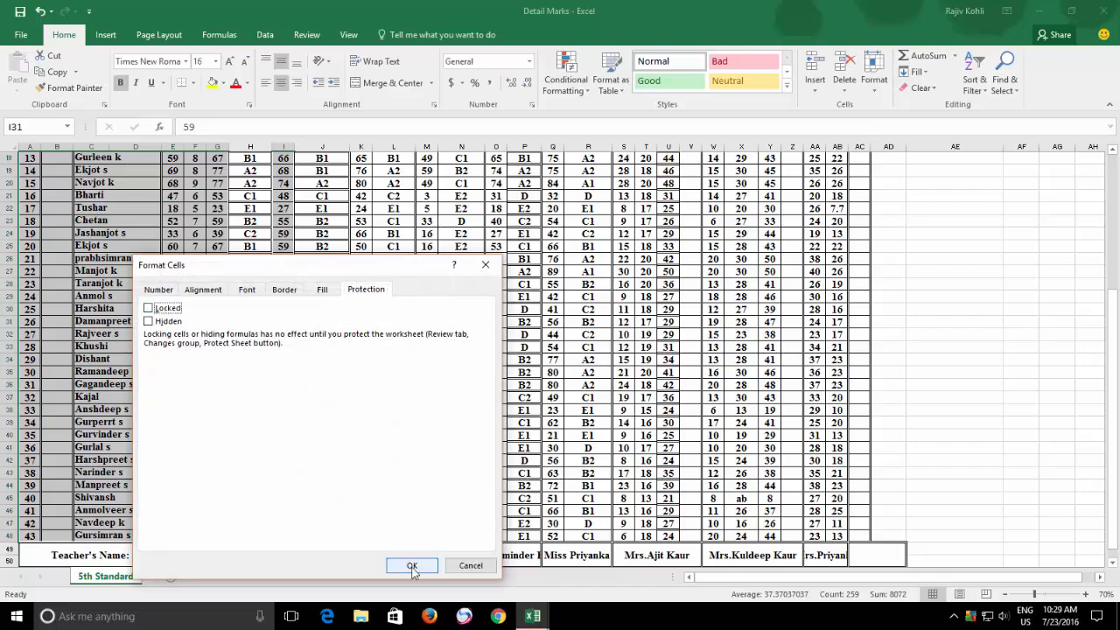
left_click(413, 566)
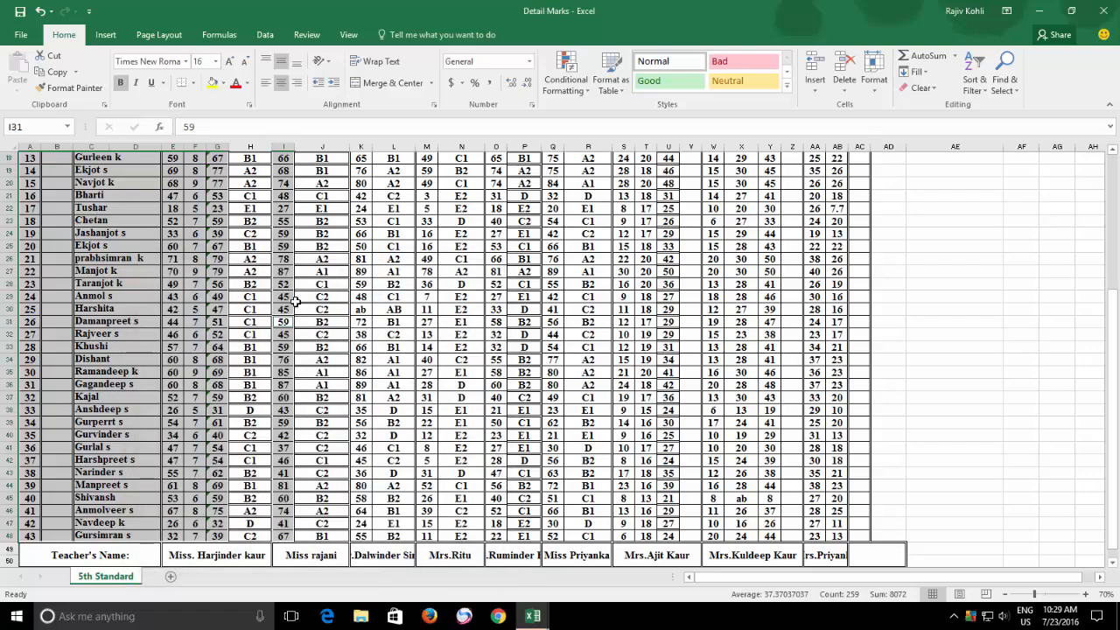
left_click(873, 74)
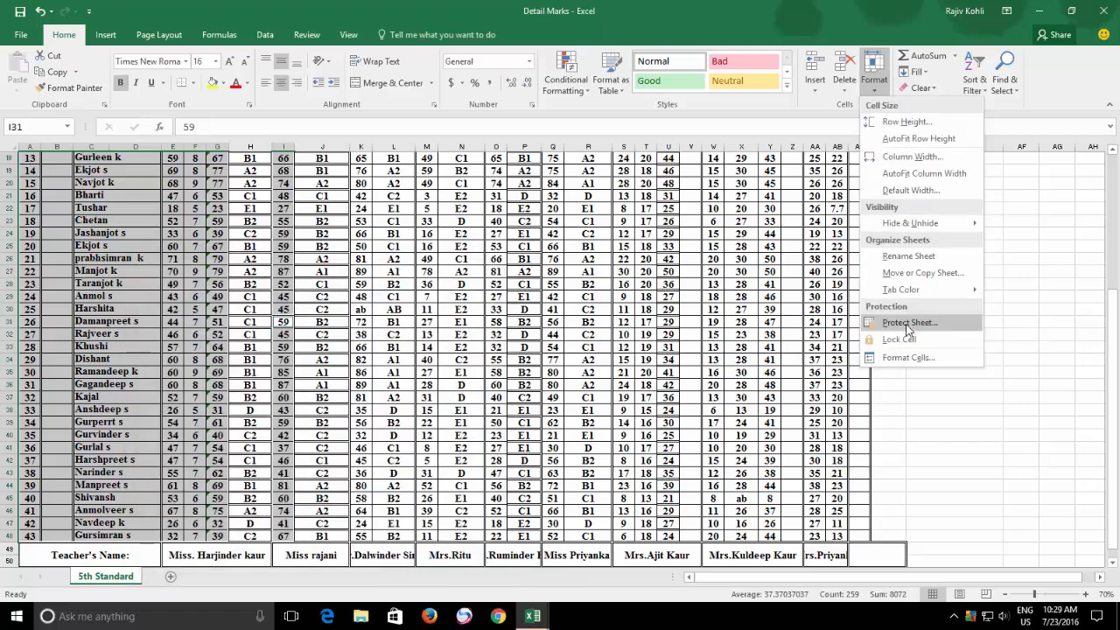
Protect the sheet, then test editing a name cell and a grade formula cell, dismissing the warnings
left_click(908, 322)
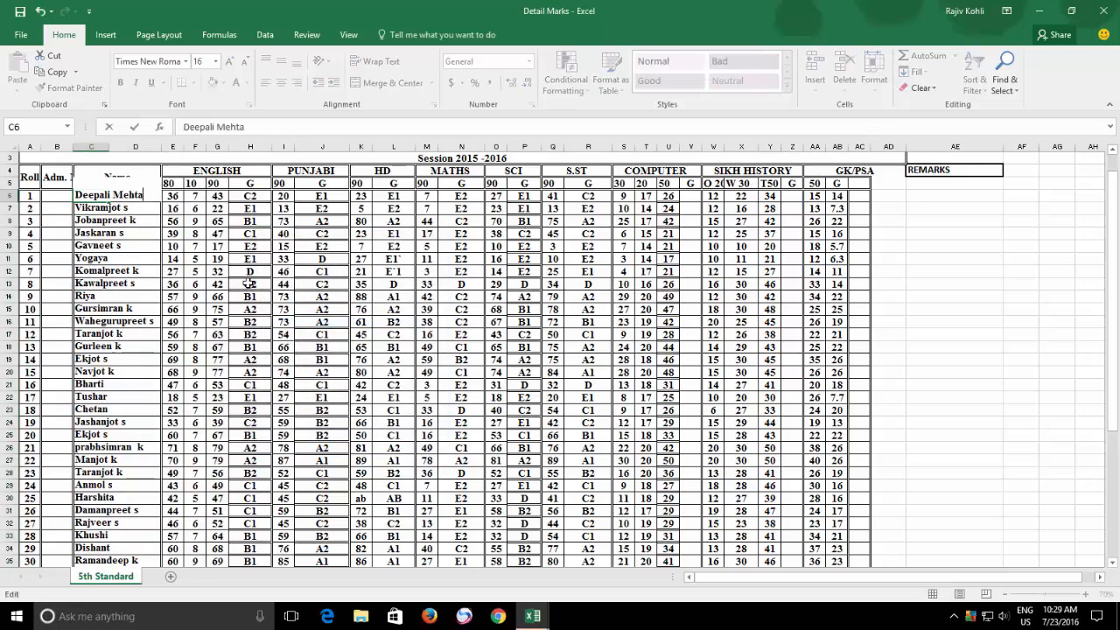
left_click(171, 208)
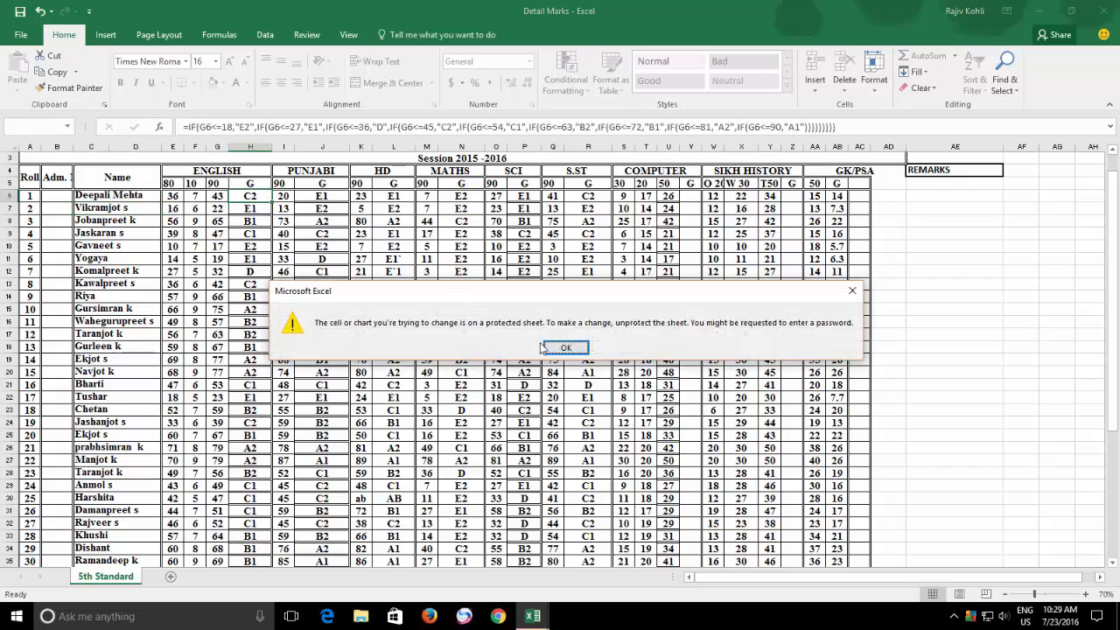
left_click(564, 346)
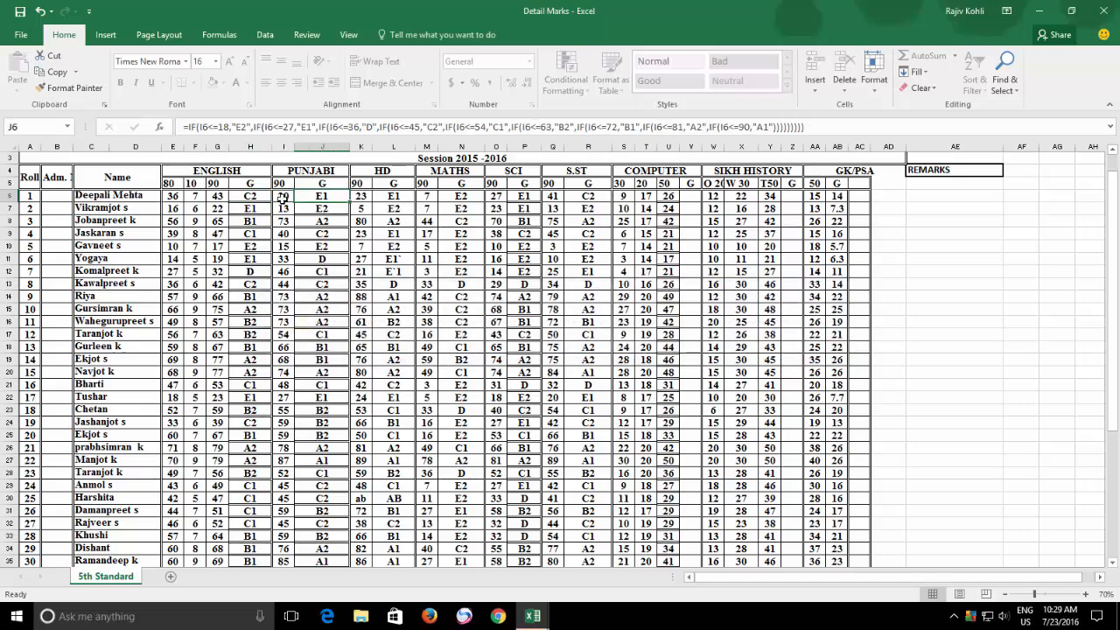
left_click(283, 209)
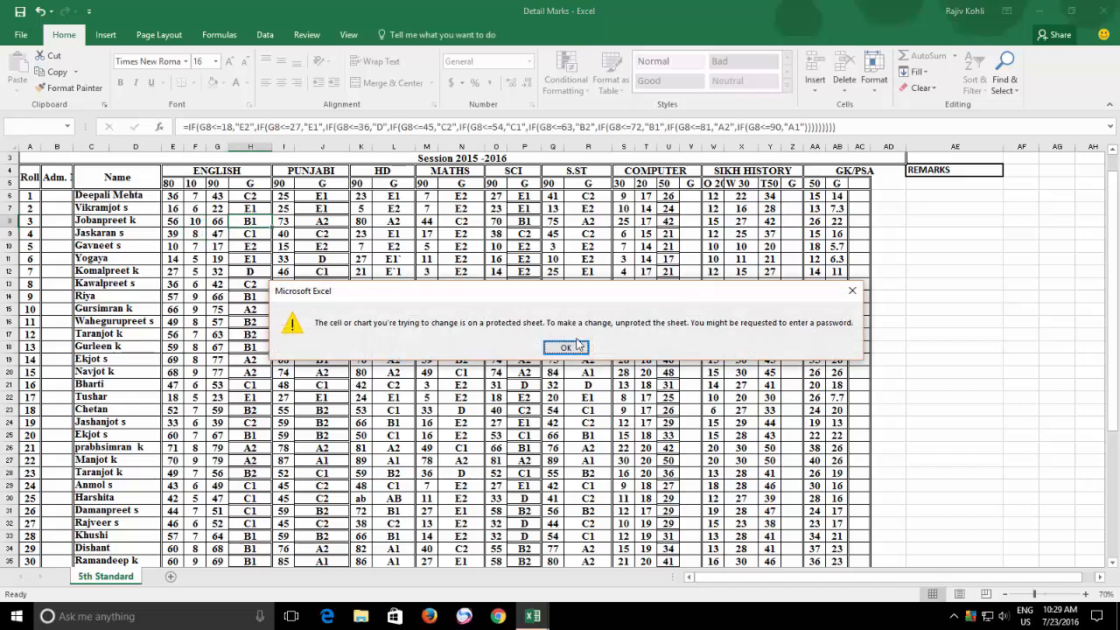
left_click(565, 346)
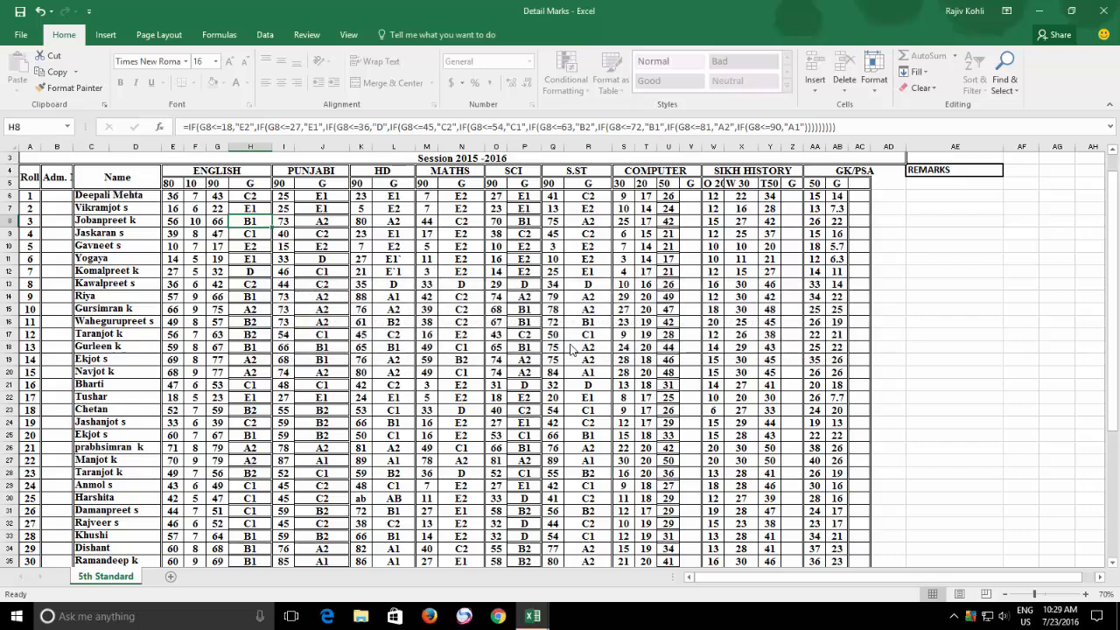